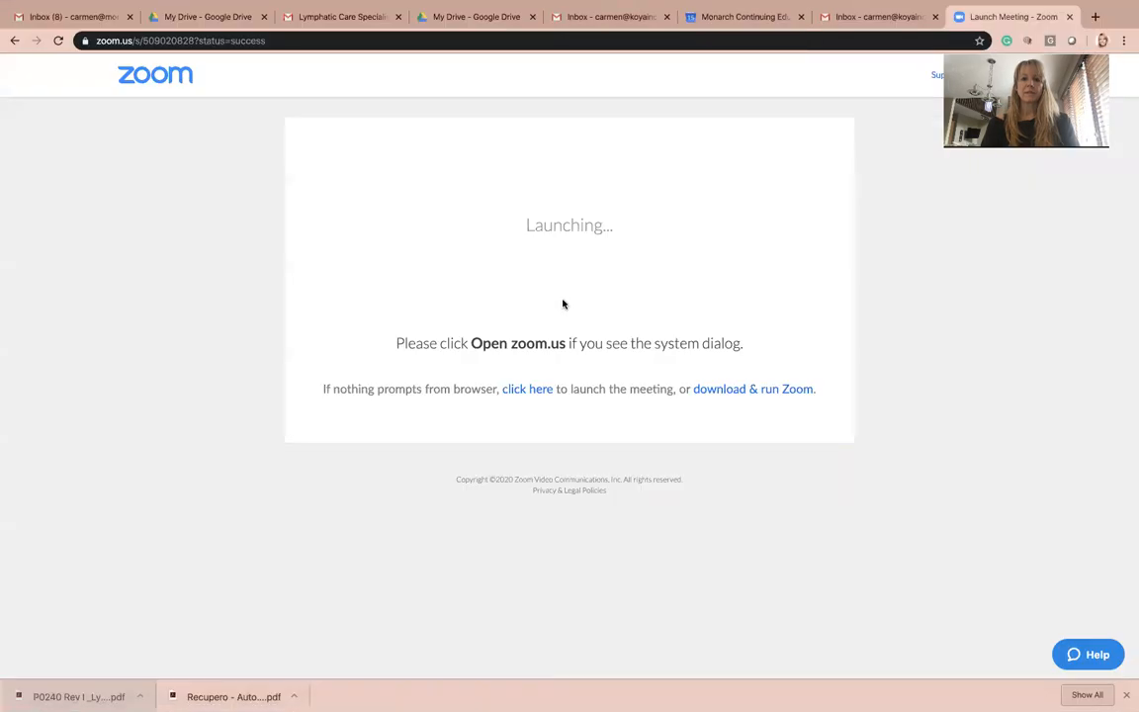
# - Search Google for 'lymphatic system' in a new tab and switch to image results
pyautogui.click(1095, 16)
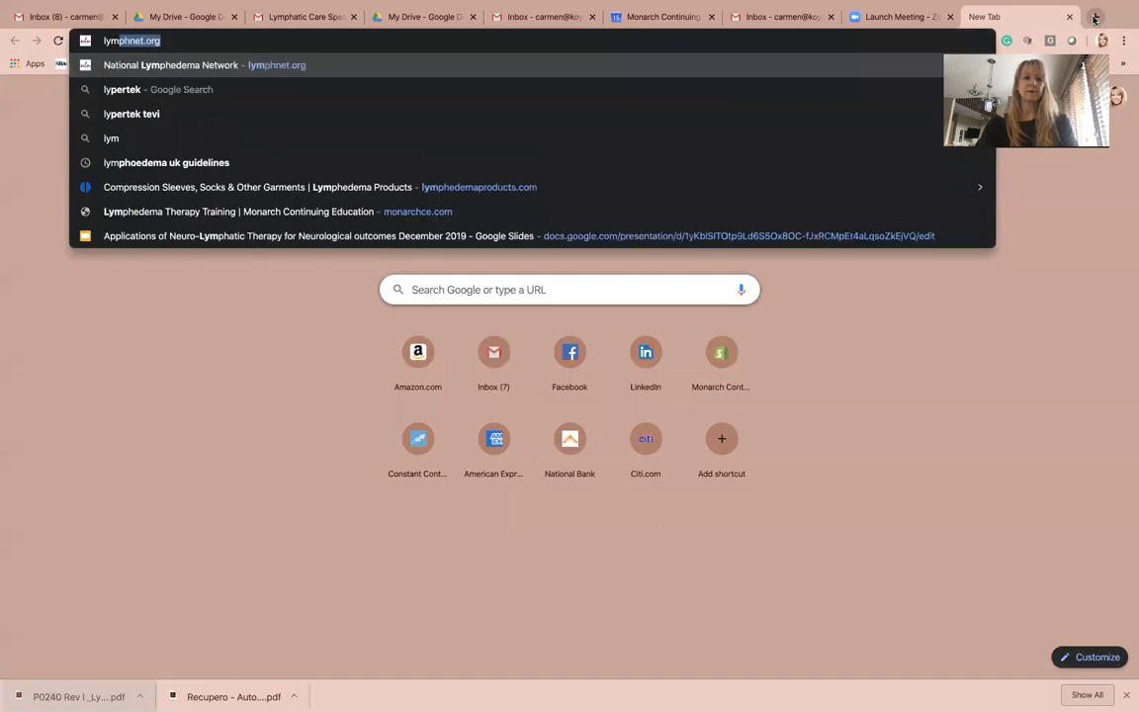
pyautogui.write('lymphatic system')
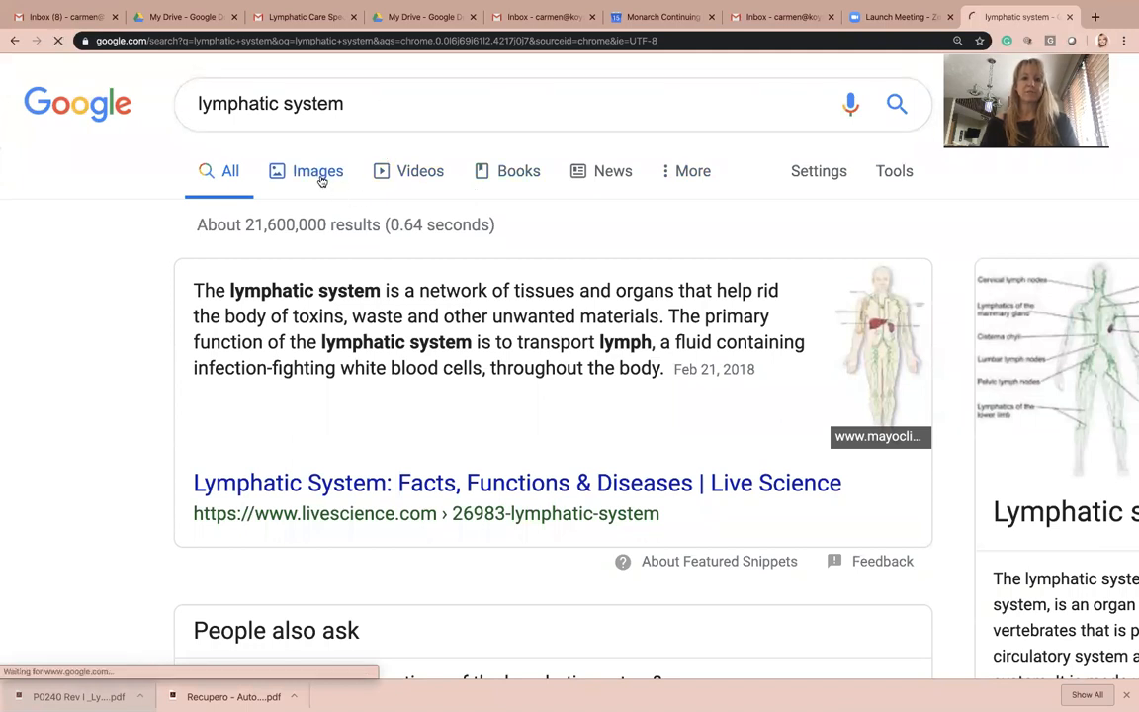
pyautogui.click(317, 170)
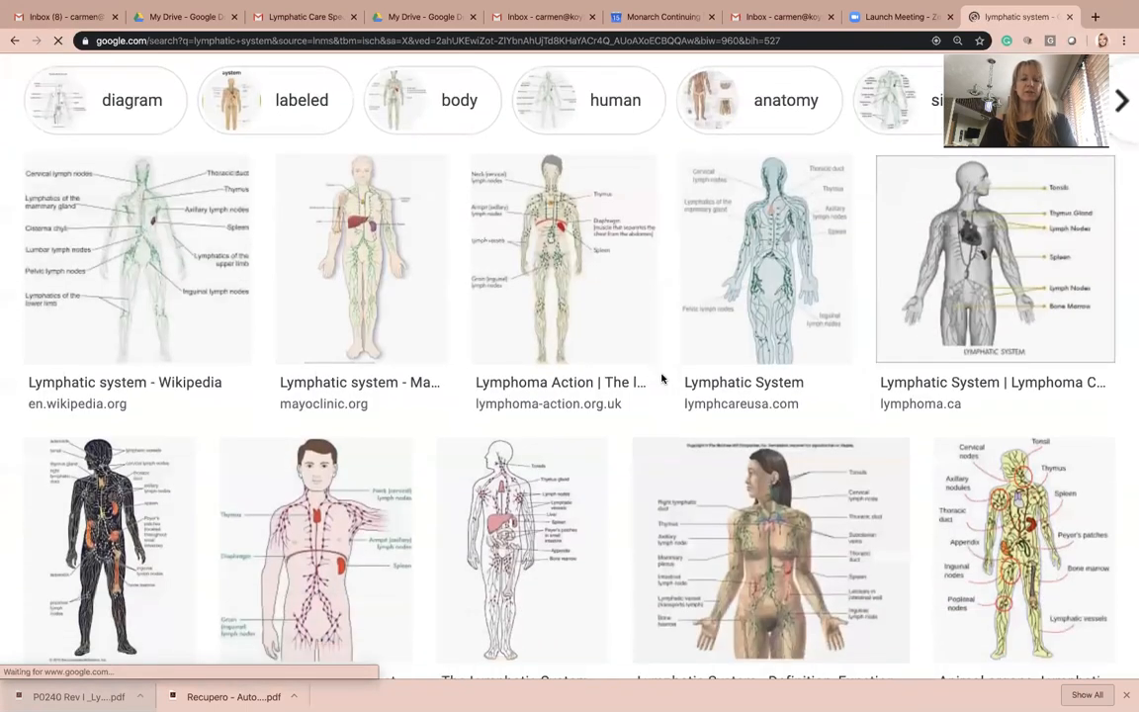
pyautogui.scroll(-3)
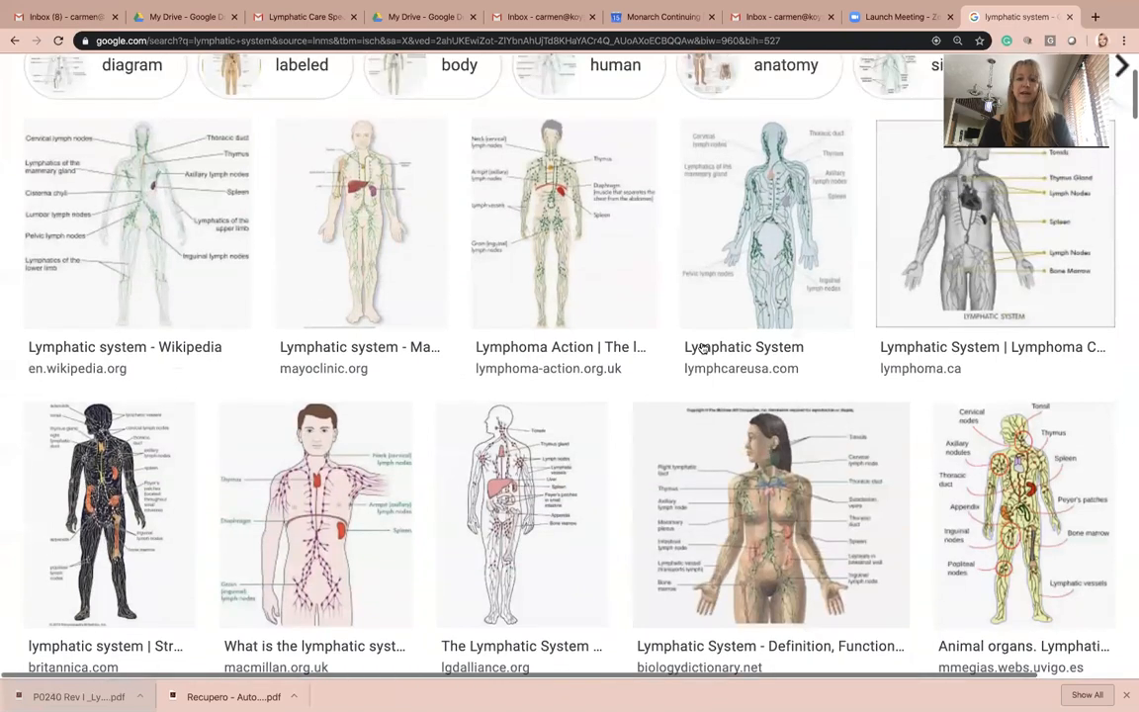
# - Enlarge the LymphCare lymphatic system diagram in the side preview panel
pyautogui.click(766, 222)
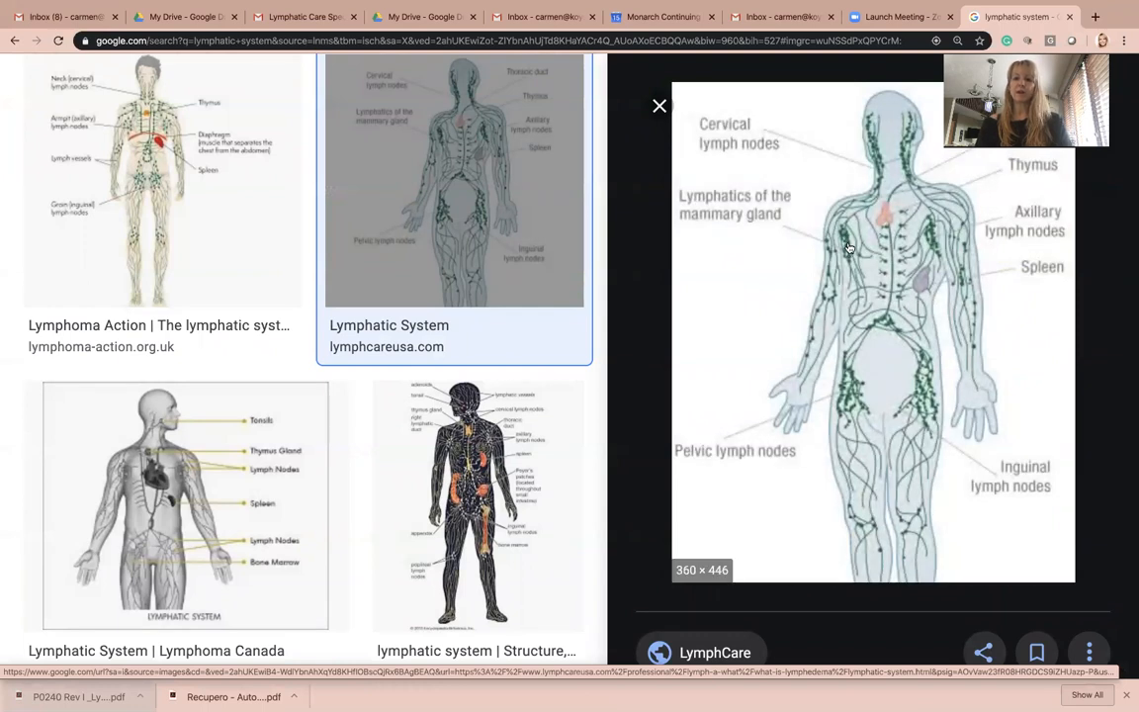
pyautogui.moveTo(834, 245)
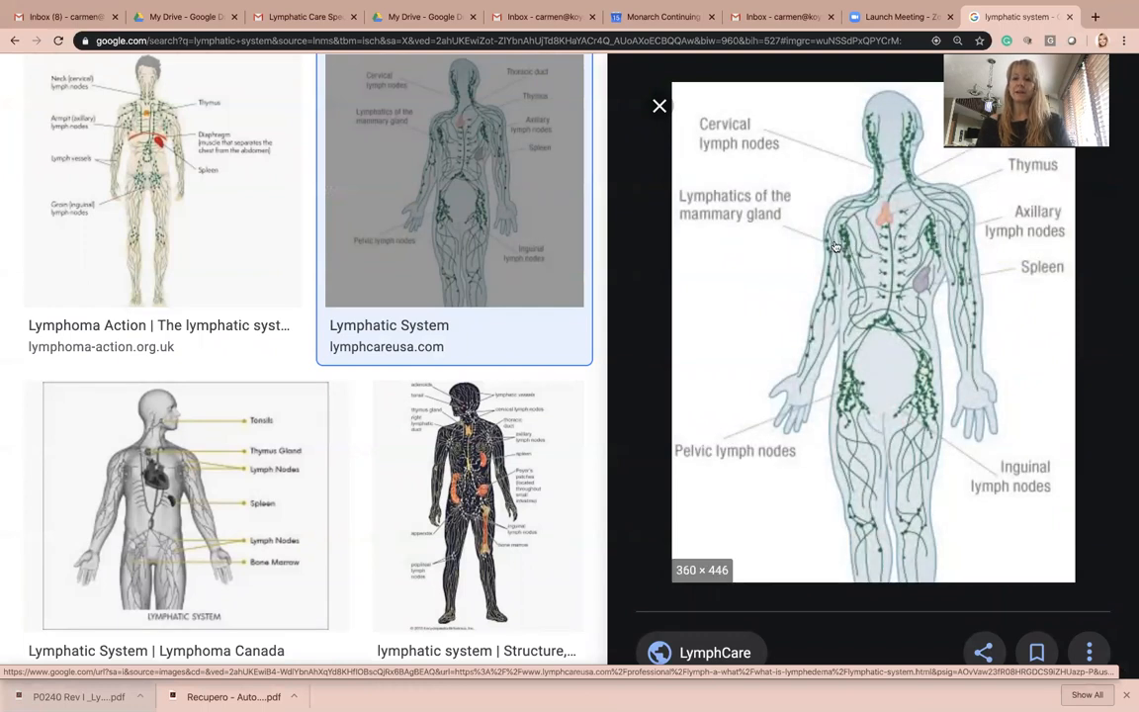
pyautogui.moveTo(919, 393)
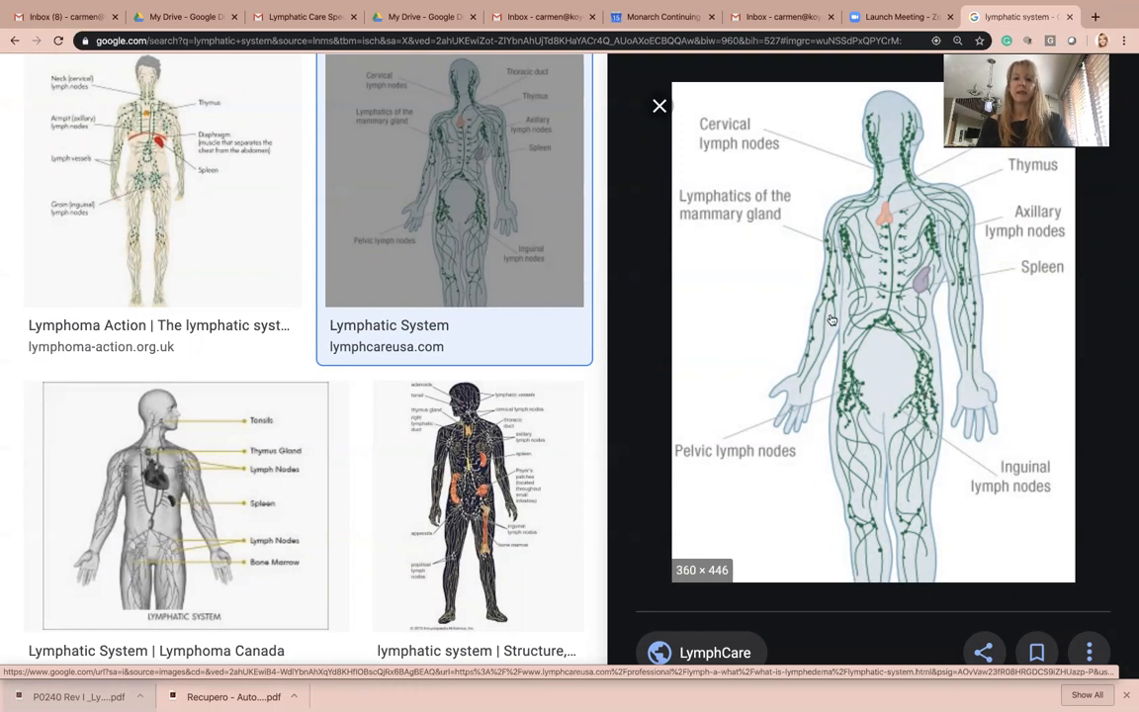
pyautogui.moveTo(872, 338)
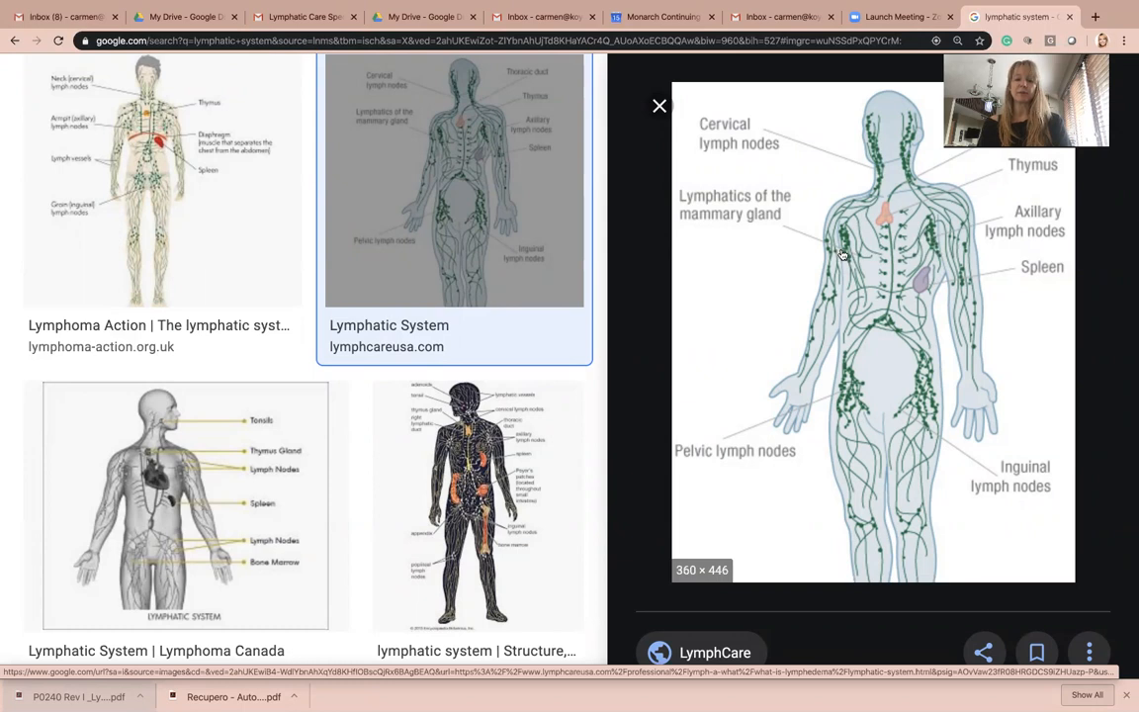
pyautogui.moveTo(945, 395)
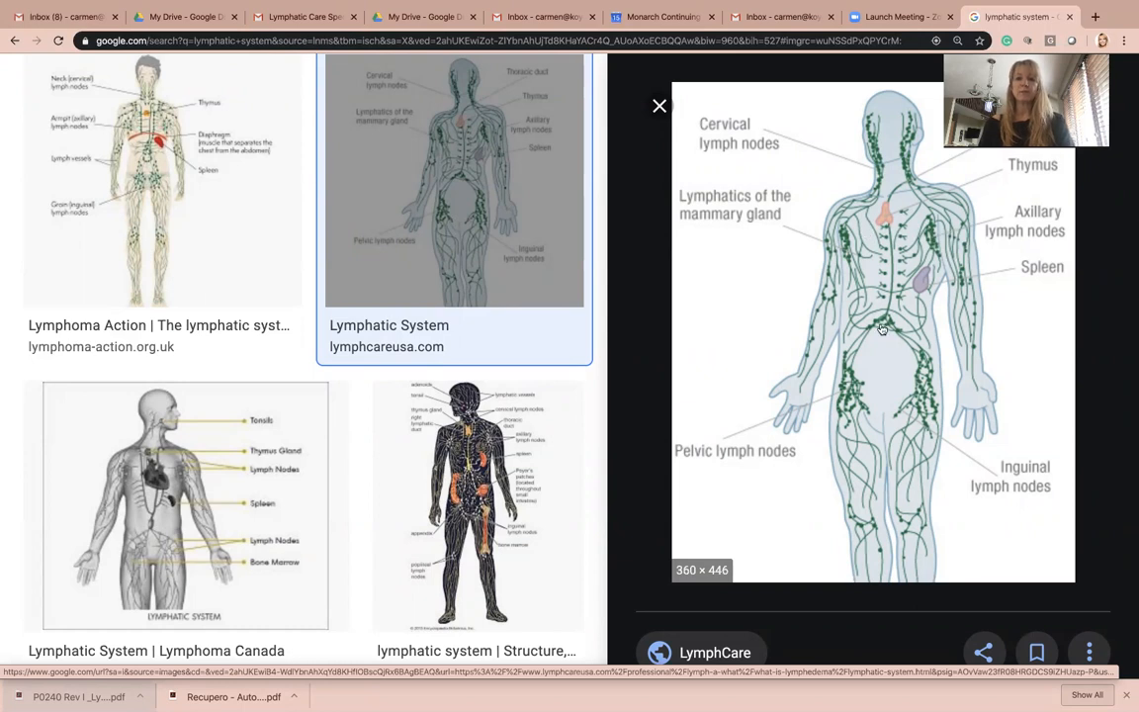
pyautogui.moveTo(921, 328)
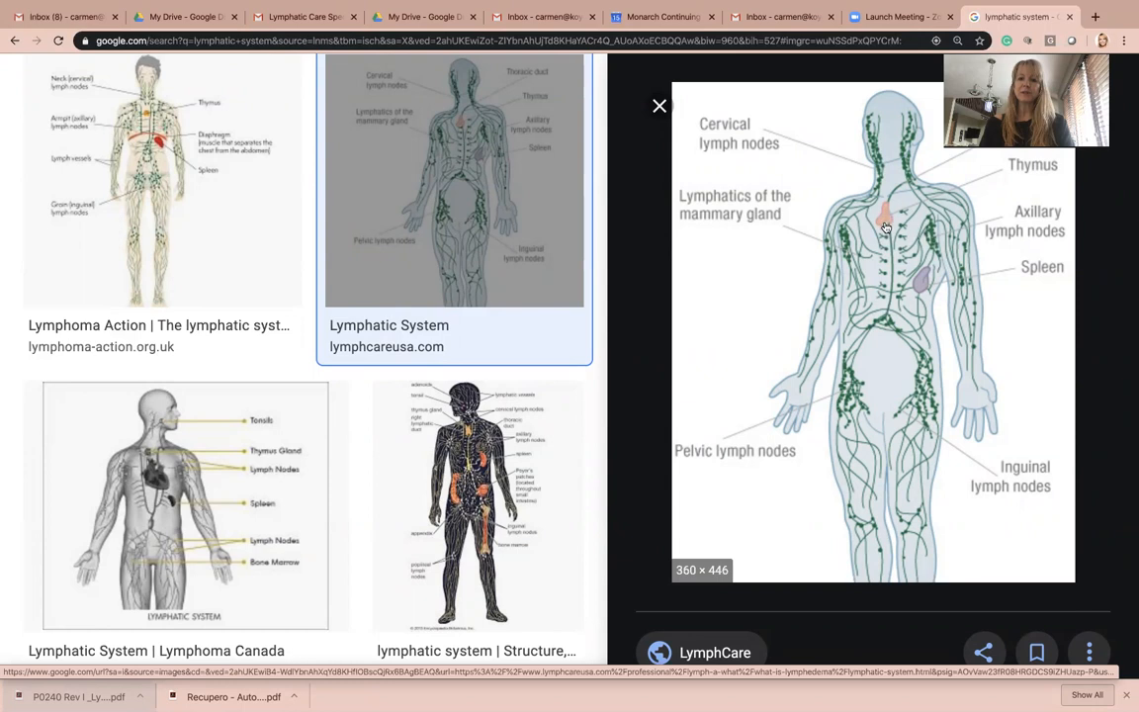
pyautogui.moveTo(886, 357)
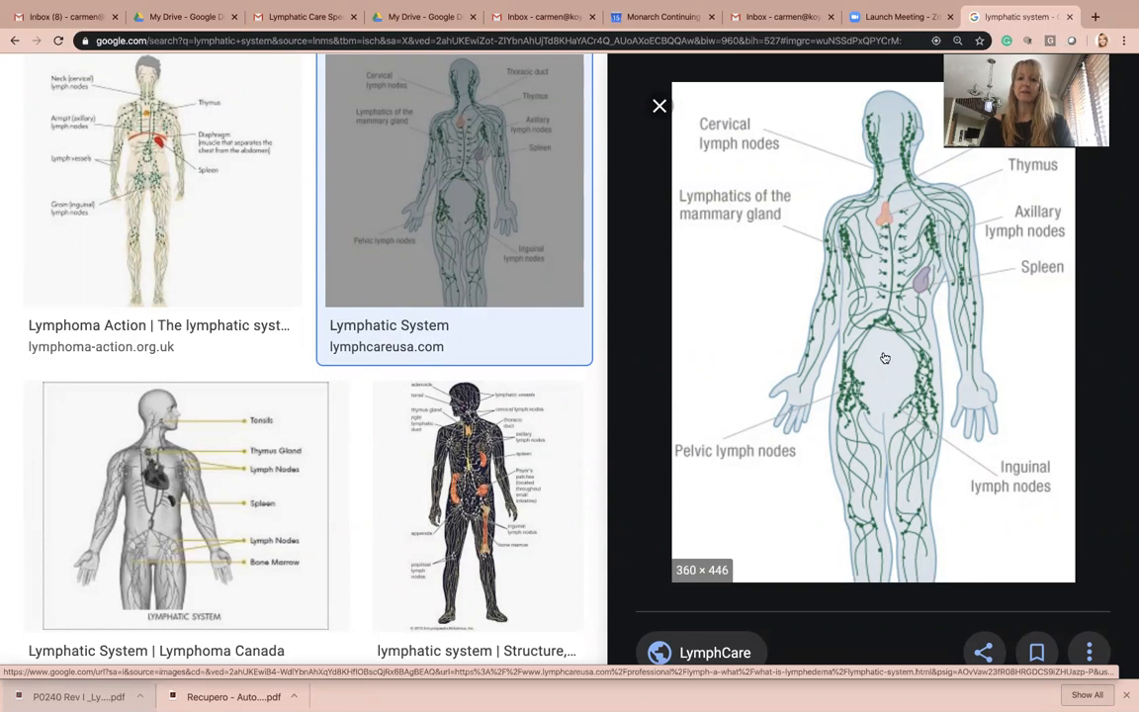
pyautogui.moveTo(904, 332)
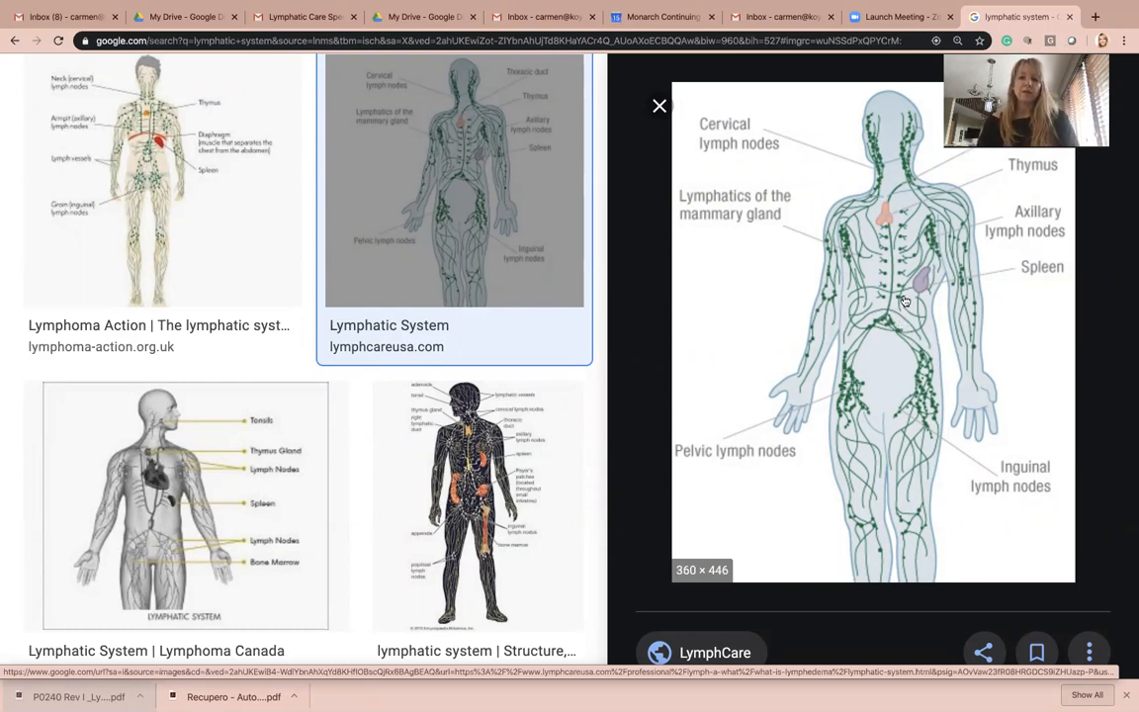
pyautogui.moveTo(902, 255)
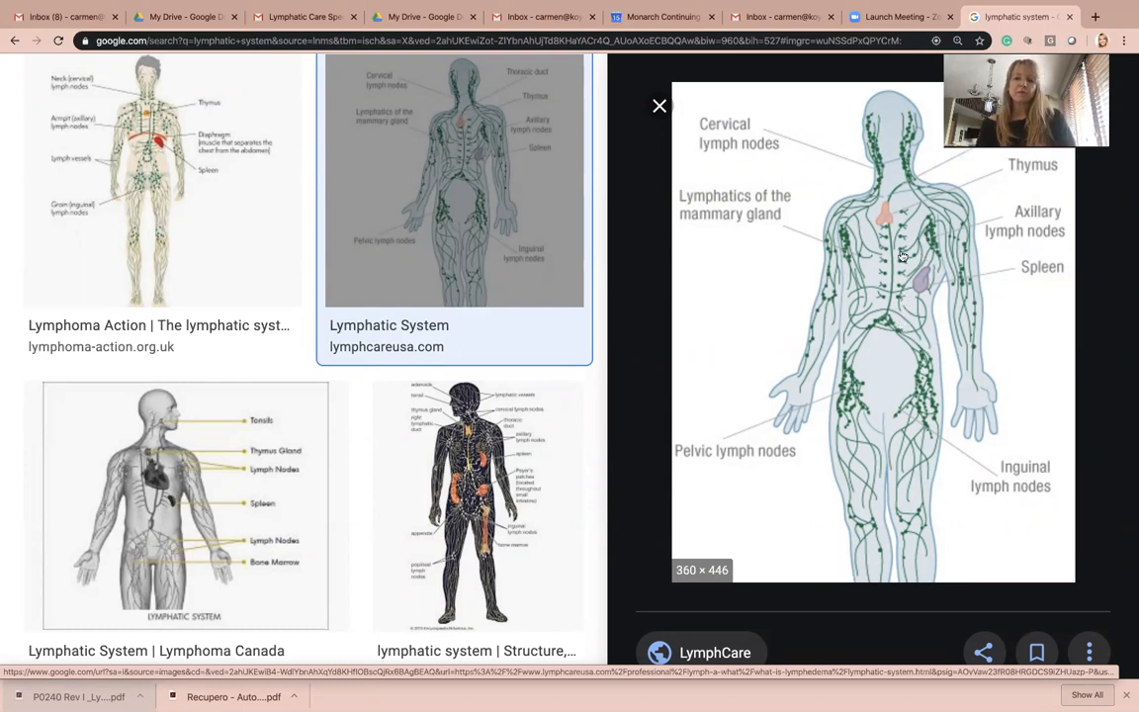
pyautogui.moveTo(931, 235)
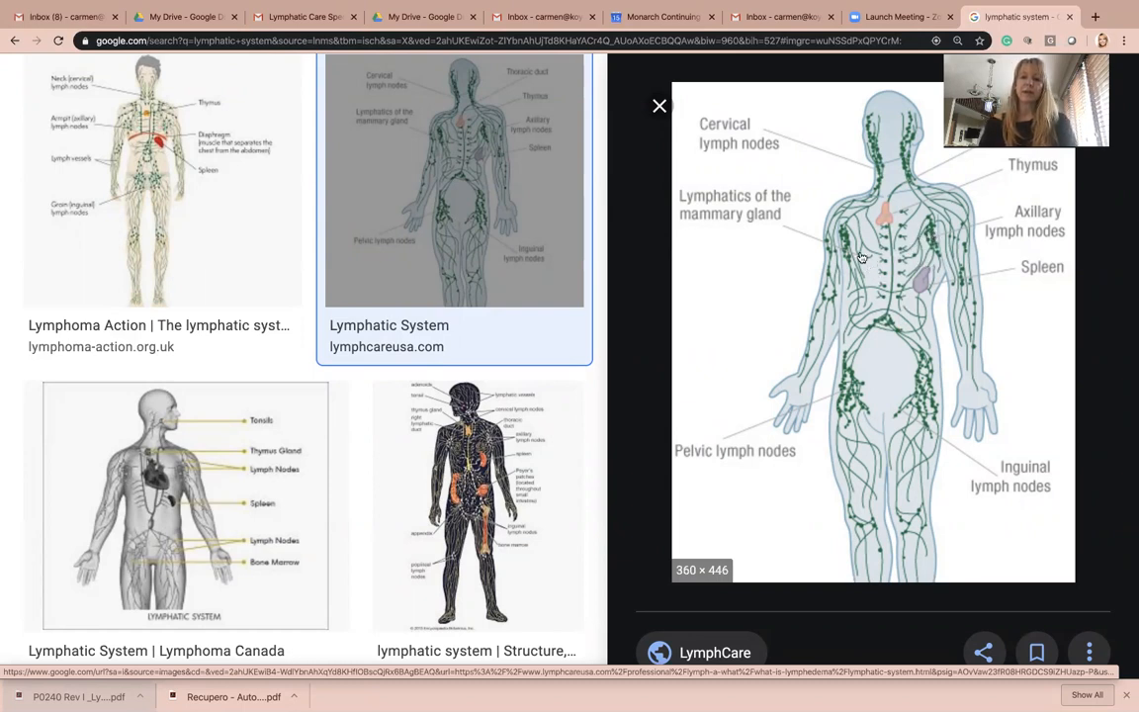
pyautogui.moveTo(842, 249)
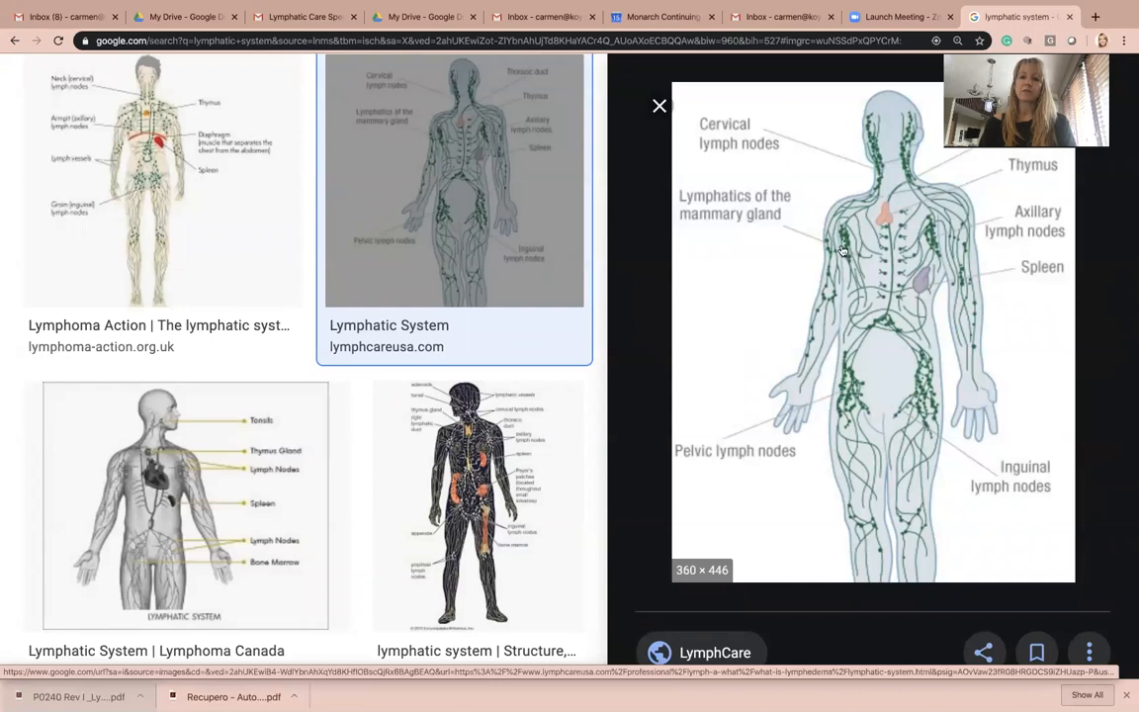
pyautogui.moveTo(862, 336)
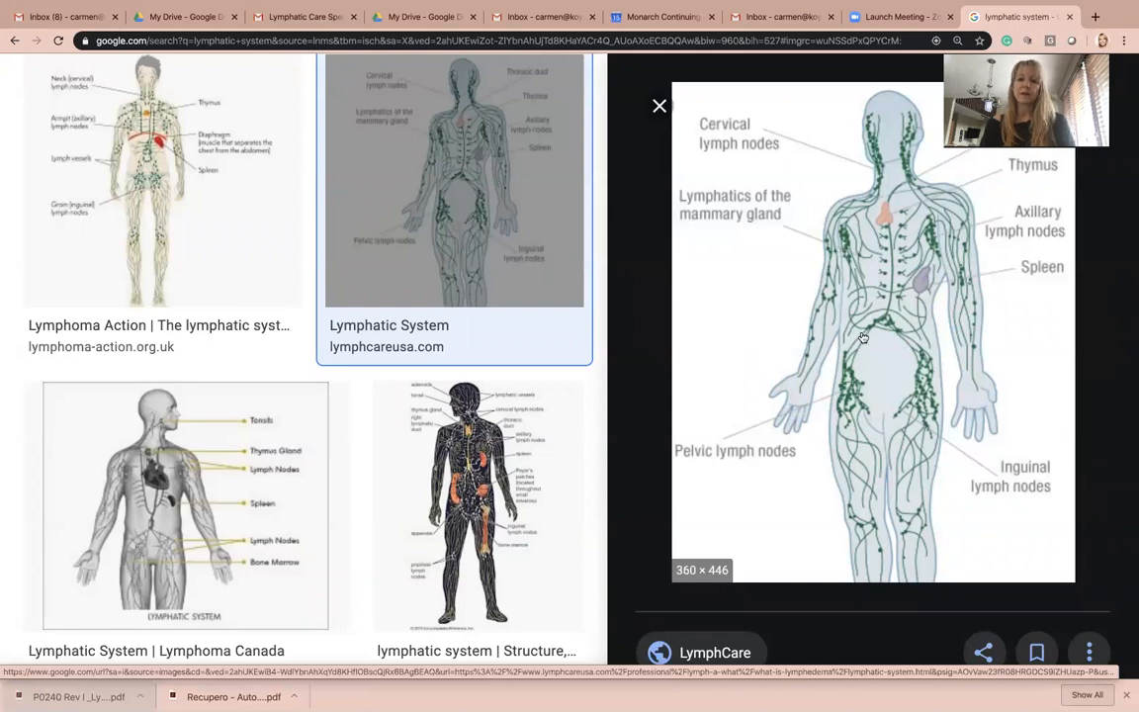
pyautogui.moveTo(850, 380)
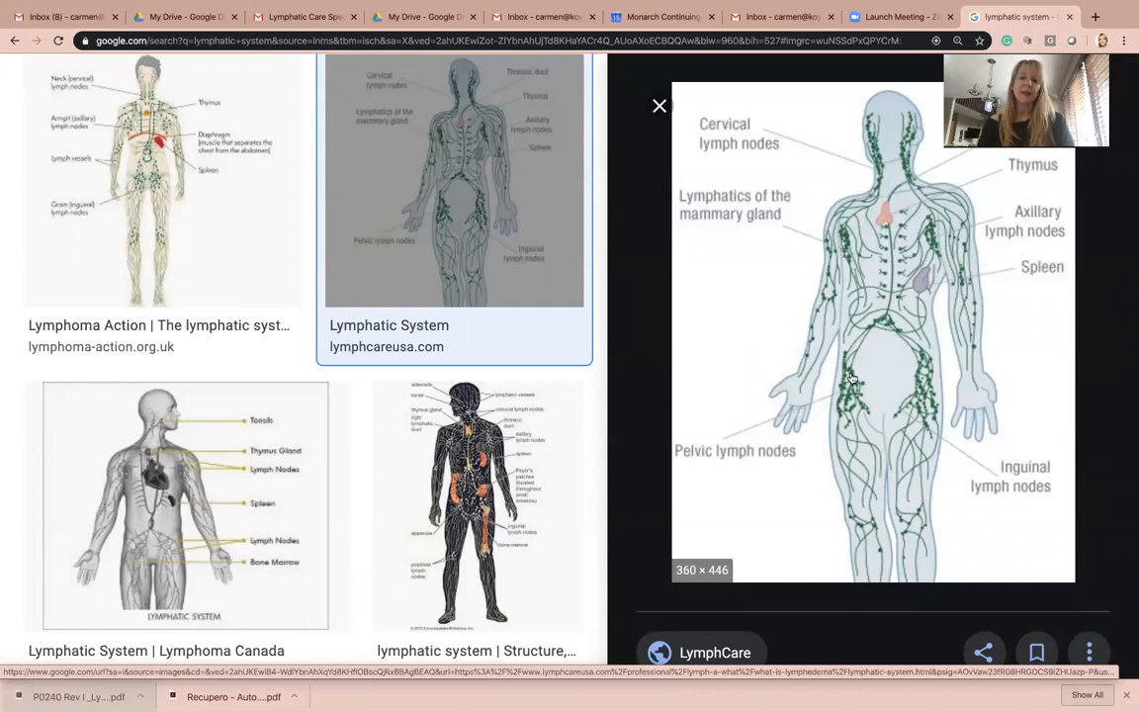
pyautogui.moveTo(913, 304)
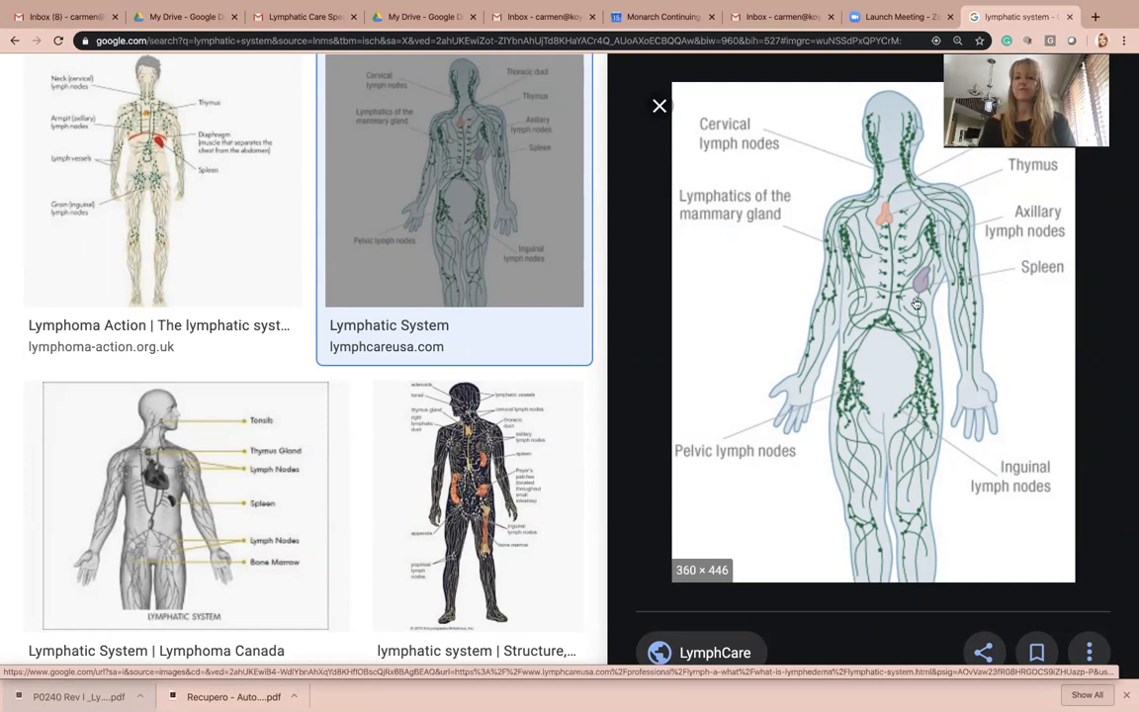
pyautogui.moveTo(700, 166)
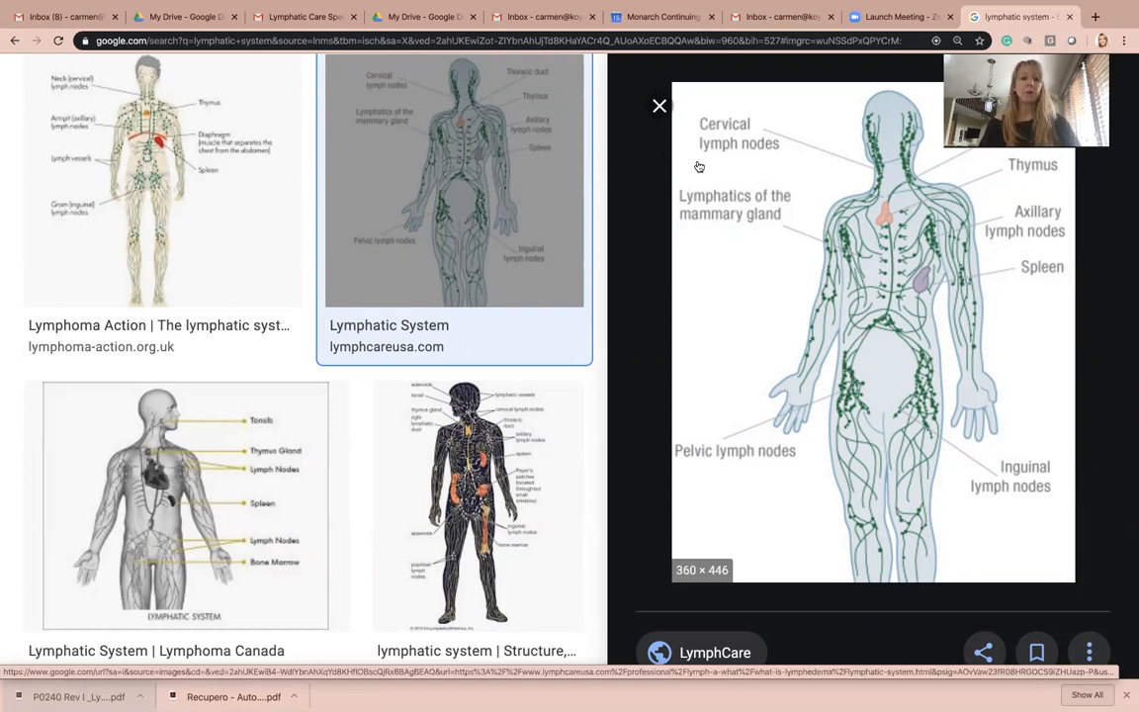
pyautogui.moveTo(854, 396)
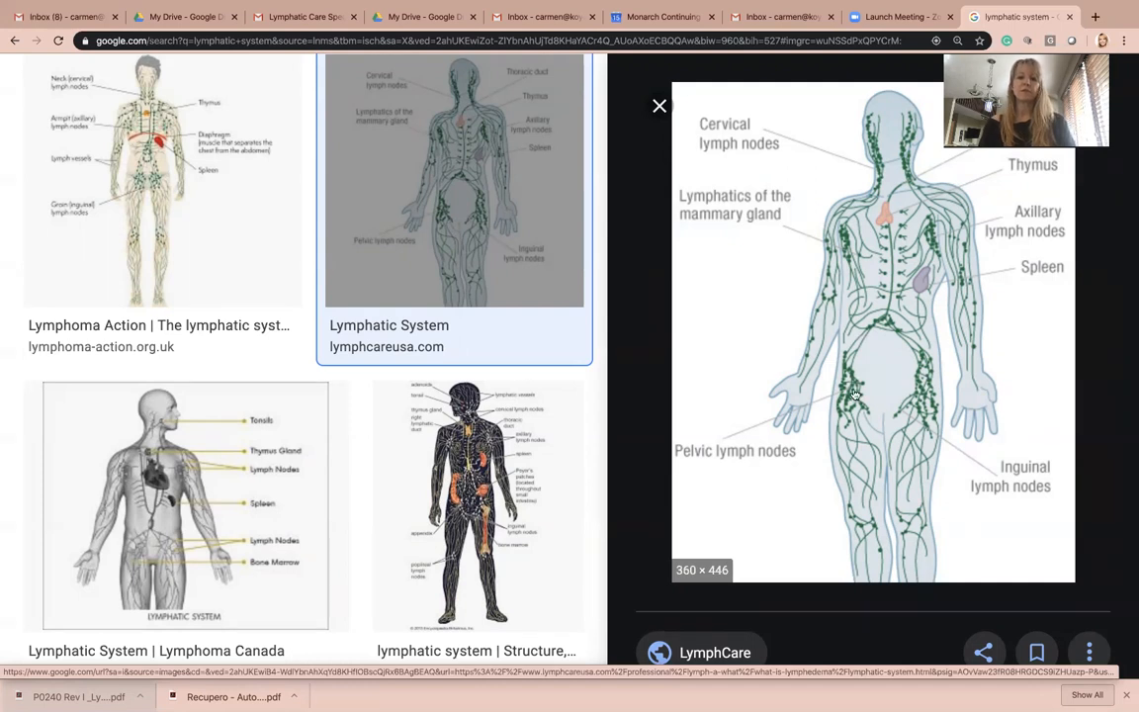
pyautogui.moveTo(846, 241)
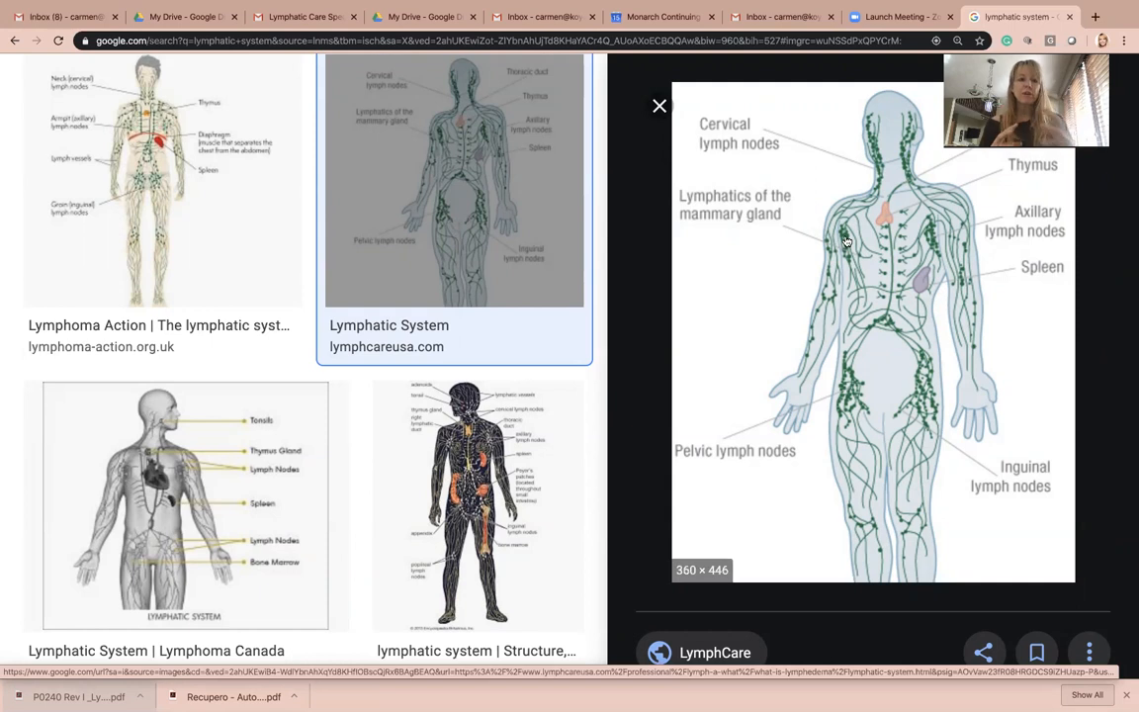
pyautogui.moveTo(862, 299)
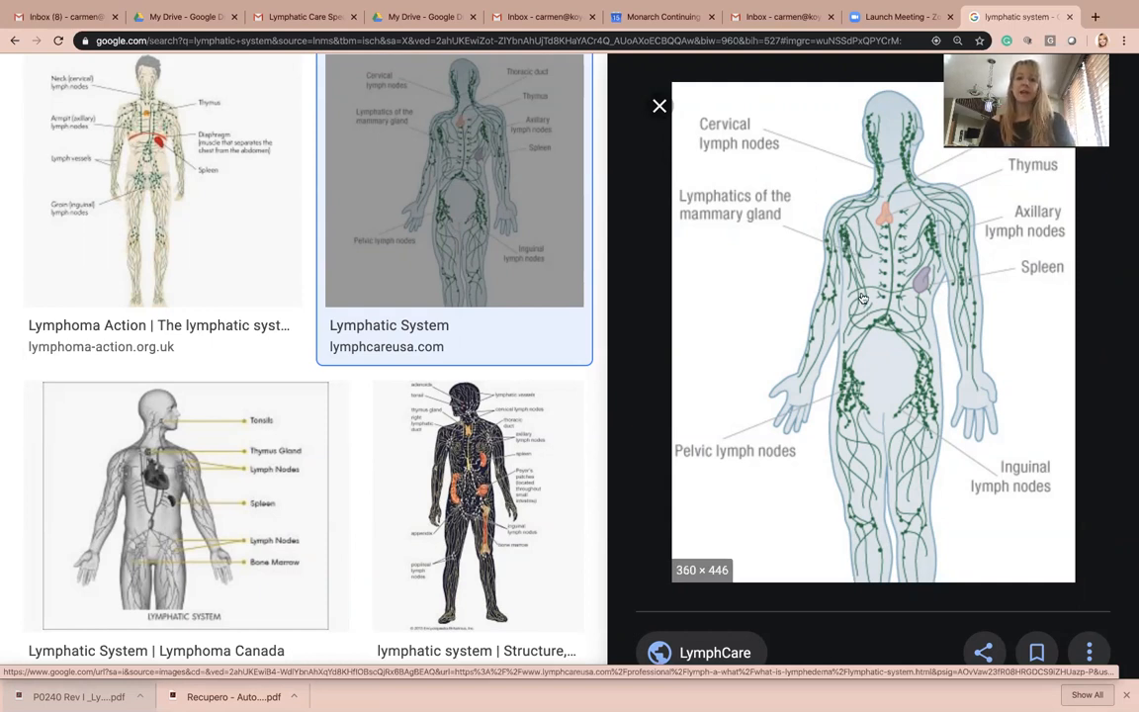
pyautogui.moveTo(862, 257)
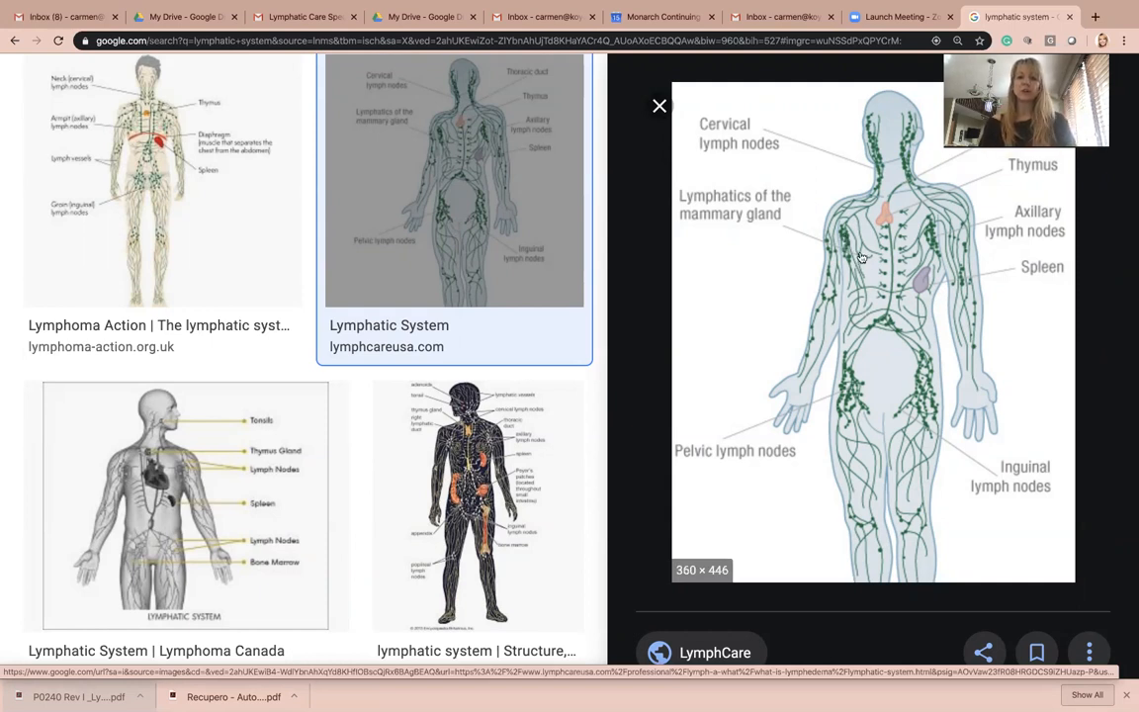
pyautogui.moveTo(864, 285)
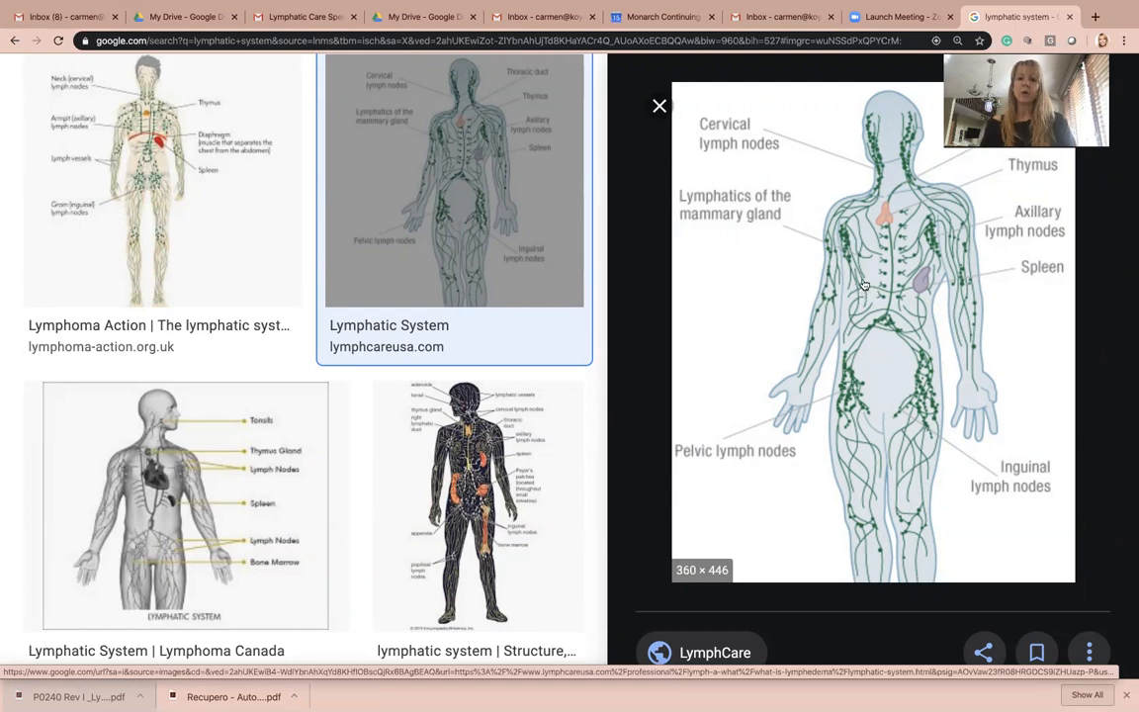
pyautogui.moveTo(843, 242)
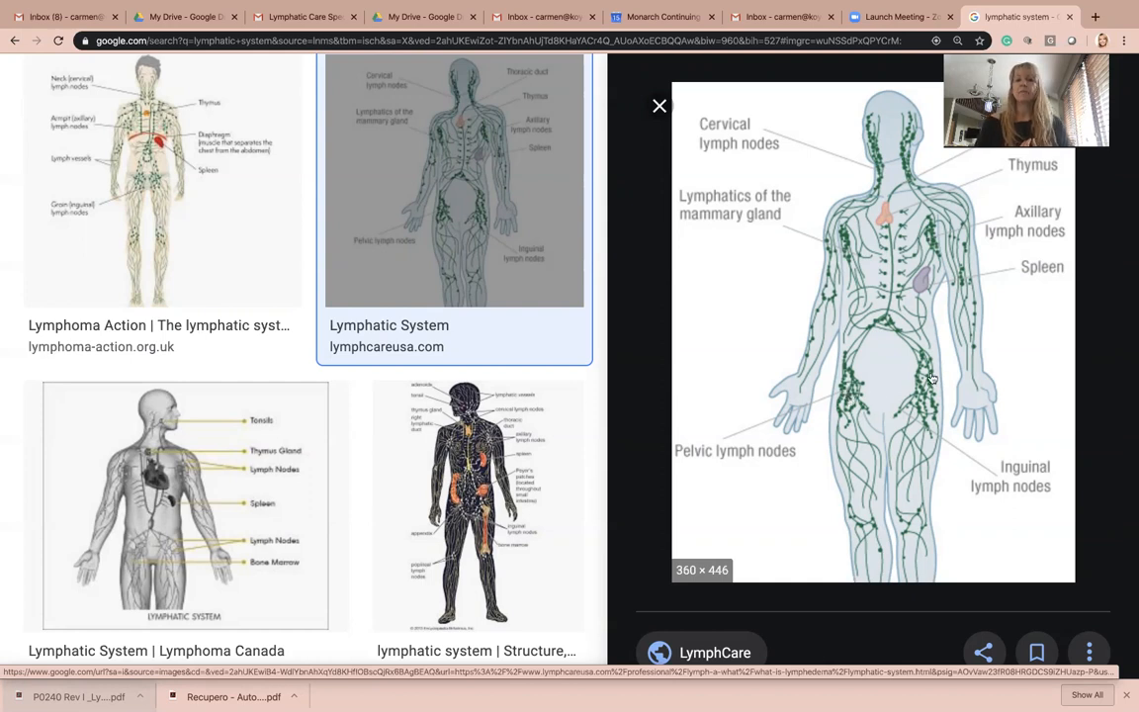
pyautogui.moveTo(872, 360)
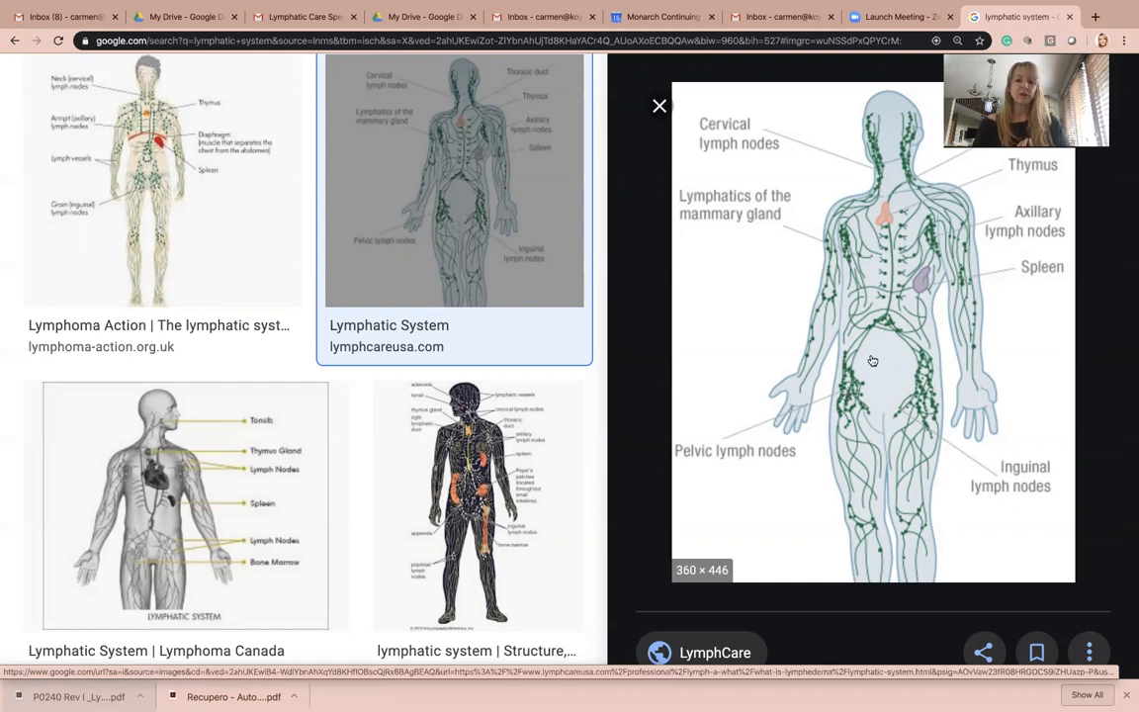
pyautogui.moveTo(882, 267)
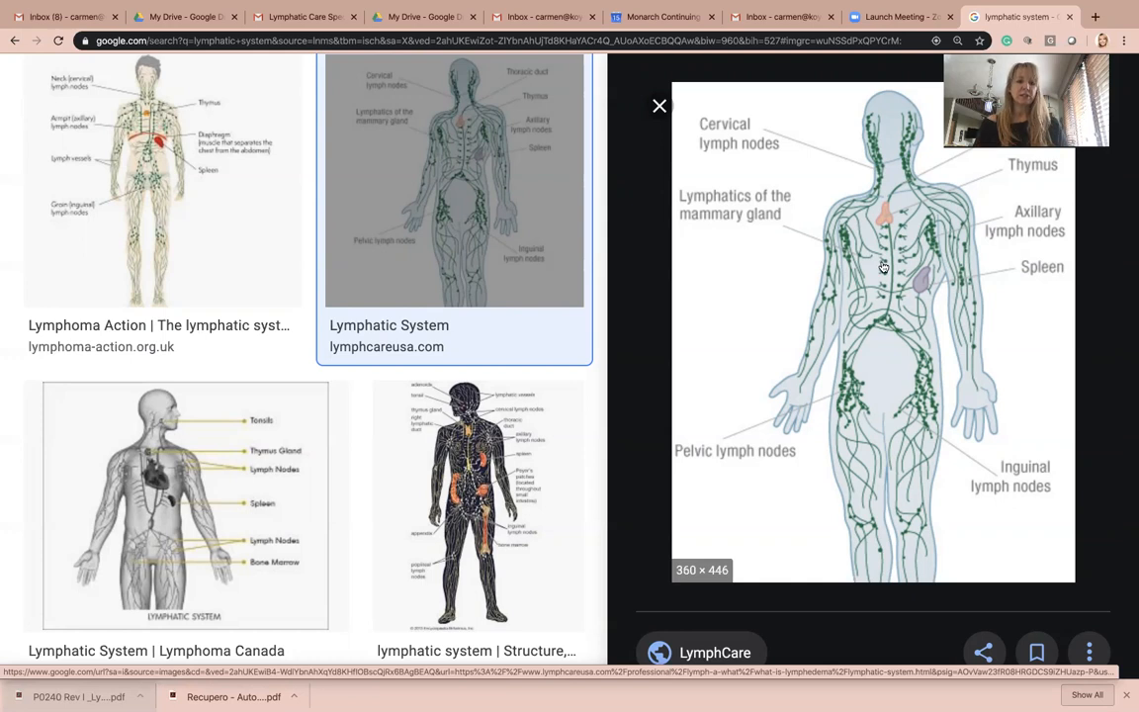
pyautogui.moveTo(847, 400)
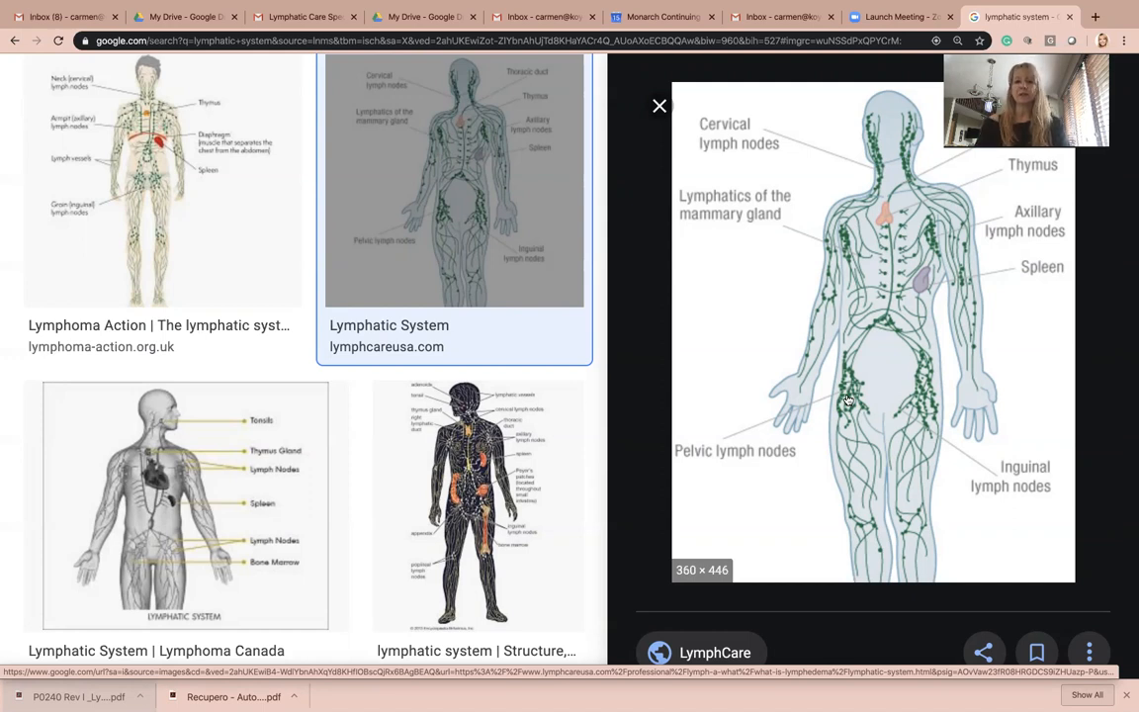
pyautogui.moveTo(858, 550)
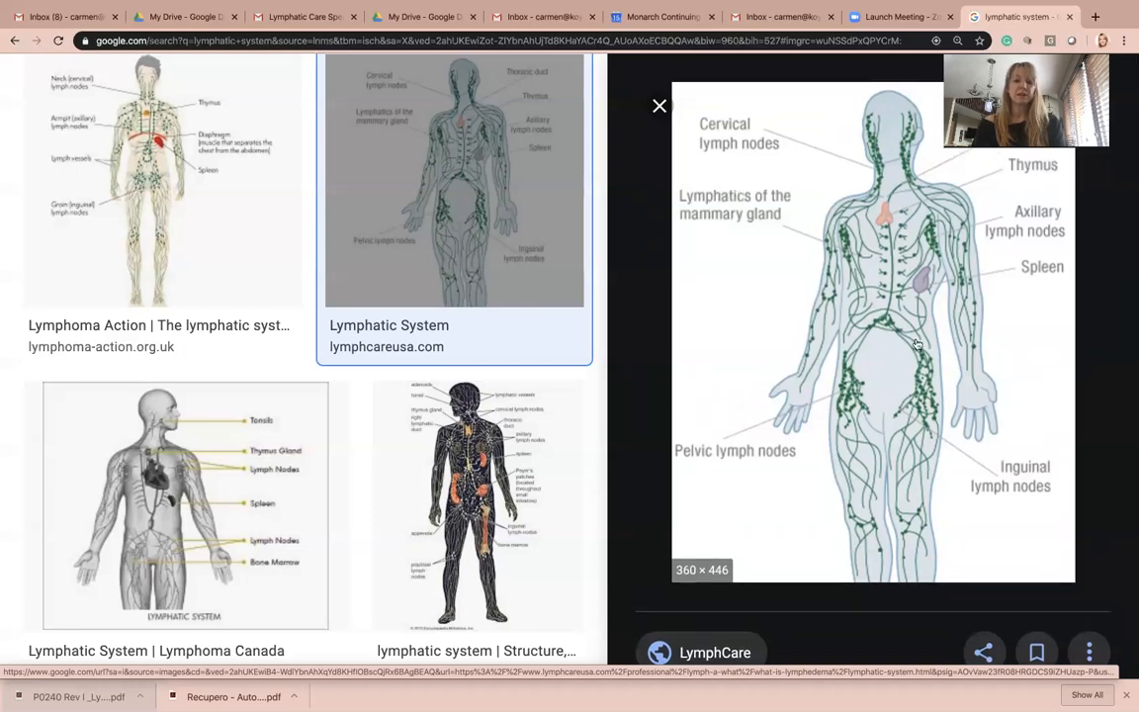
pyautogui.moveTo(901, 265)
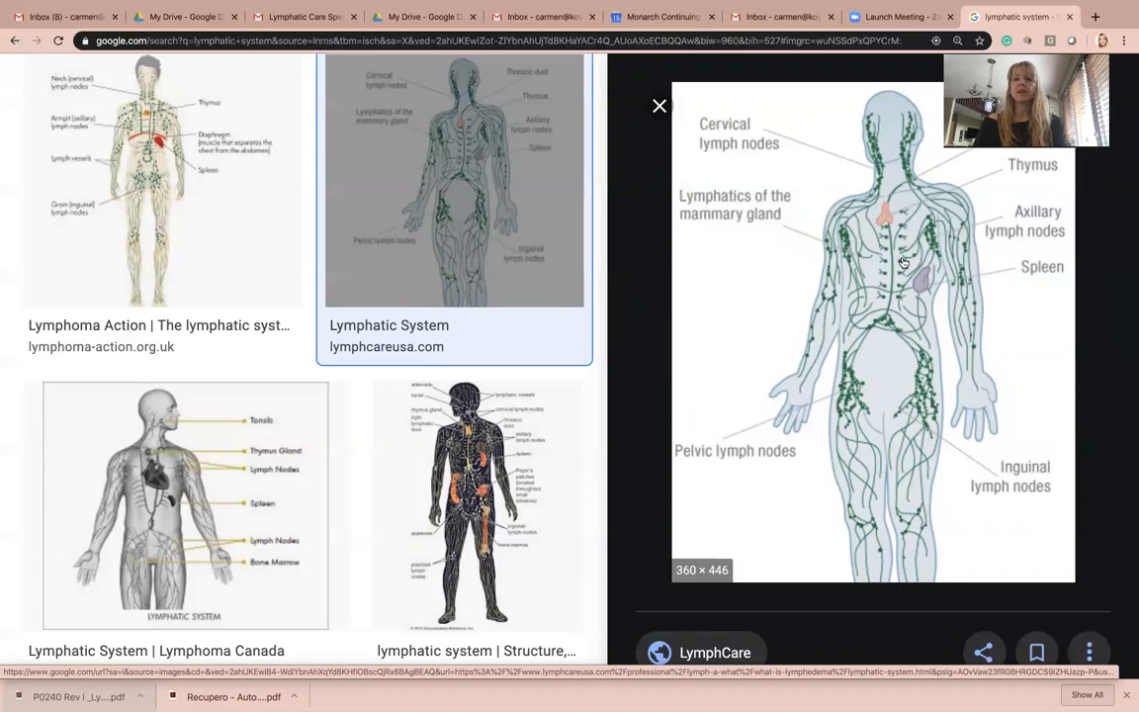
pyautogui.moveTo(841, 247)
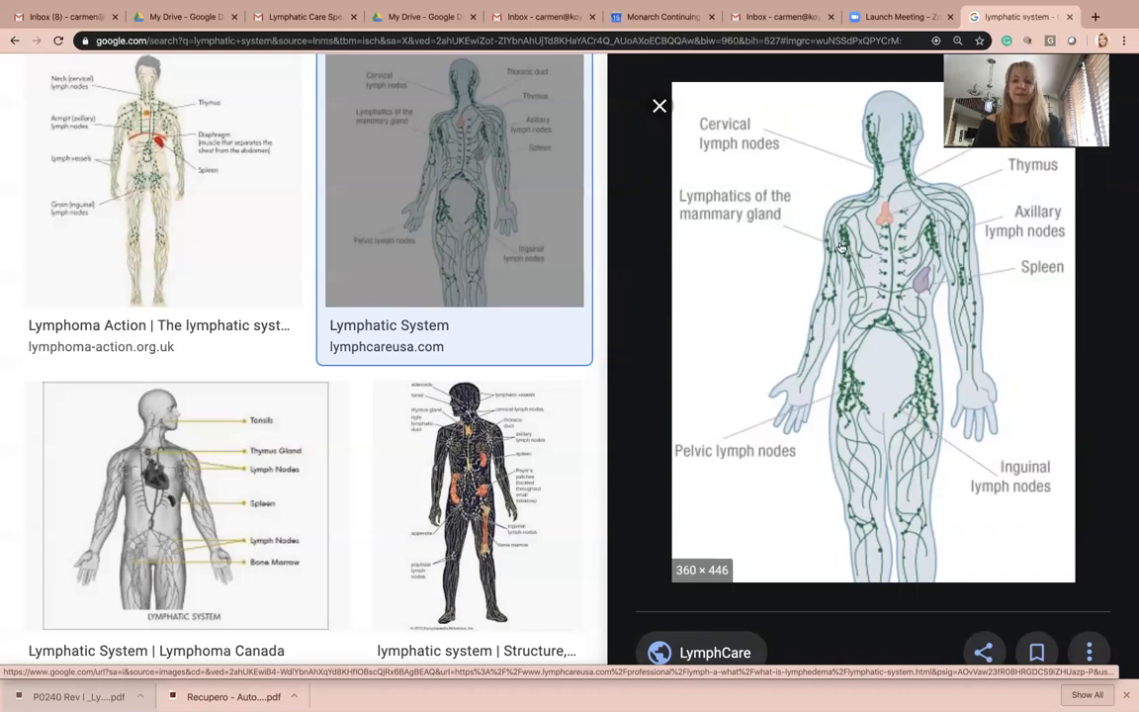
pyautogui.moveTo(844, 249)
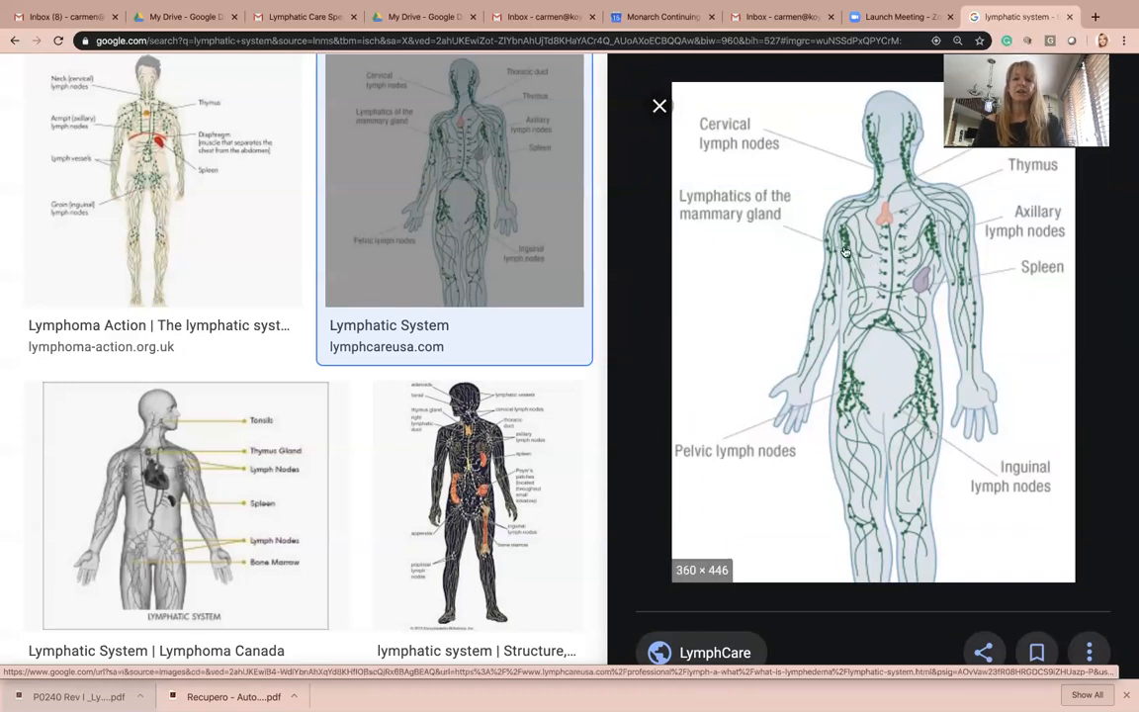
pyautogui.moveTo(846, 410)
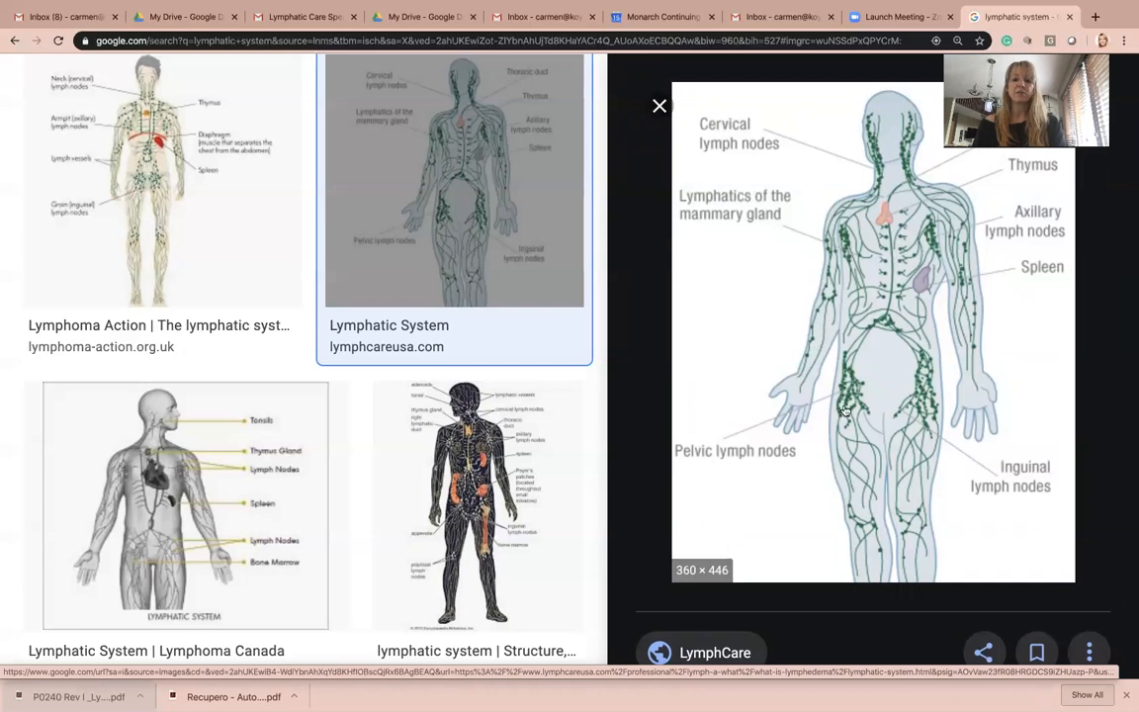
pyautogui.moveTo(858, 261)
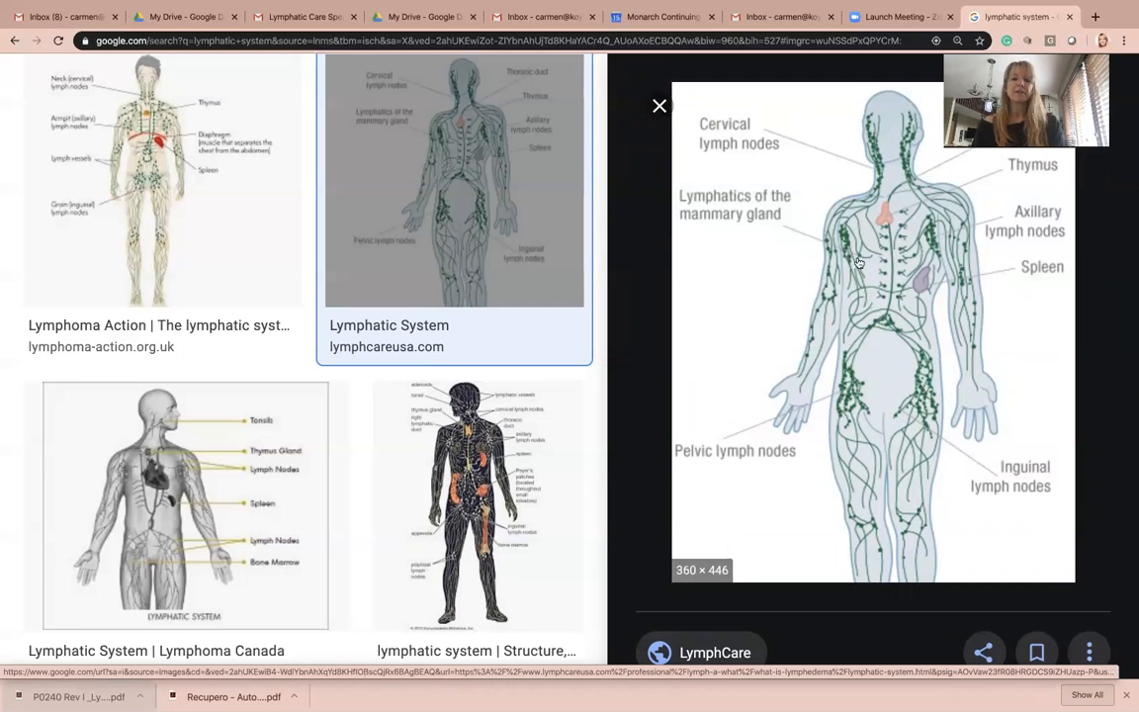
pyautogui.moveTo(941, 241)
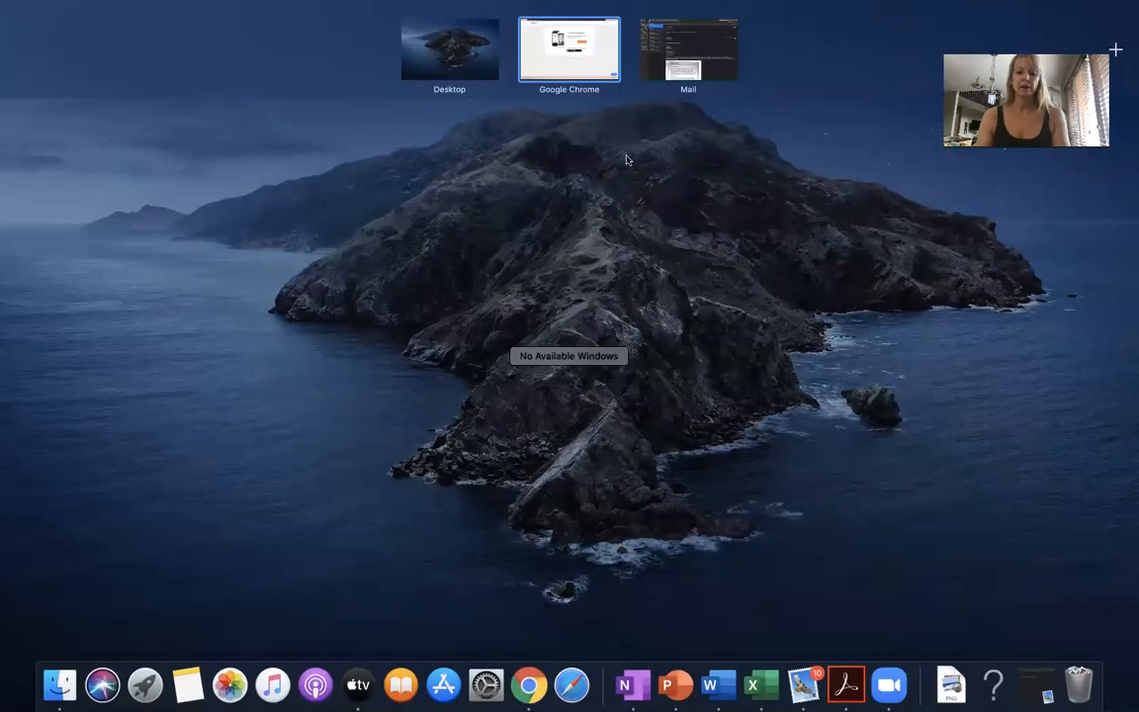
pyautogui.moveTo(715, 684)
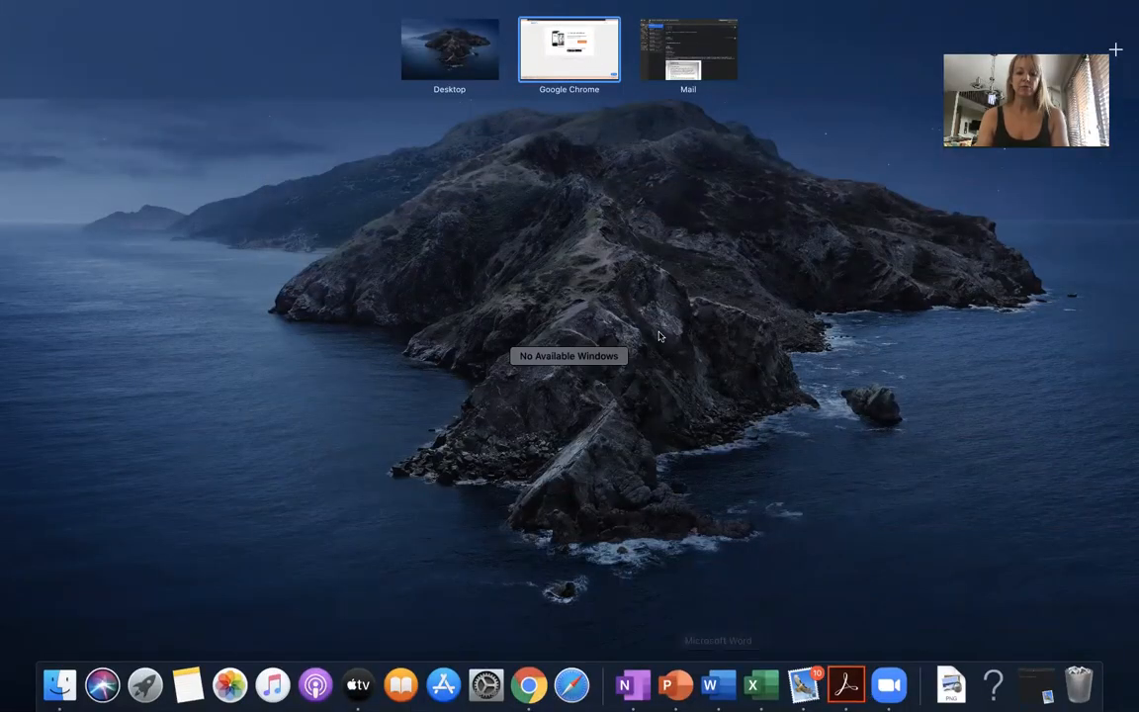
# - Search Word's document gallery for 'enital' to look for the lymphedema handout
pyautogui.click(449, 48)
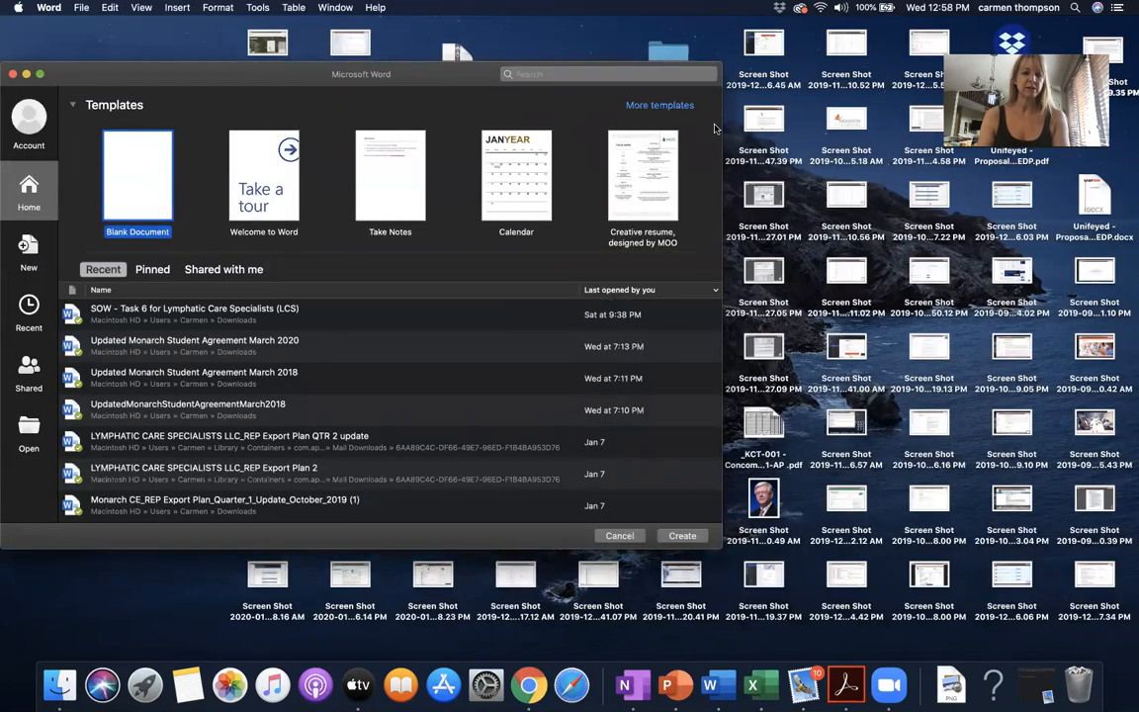
pyautogui.click(608, 73)
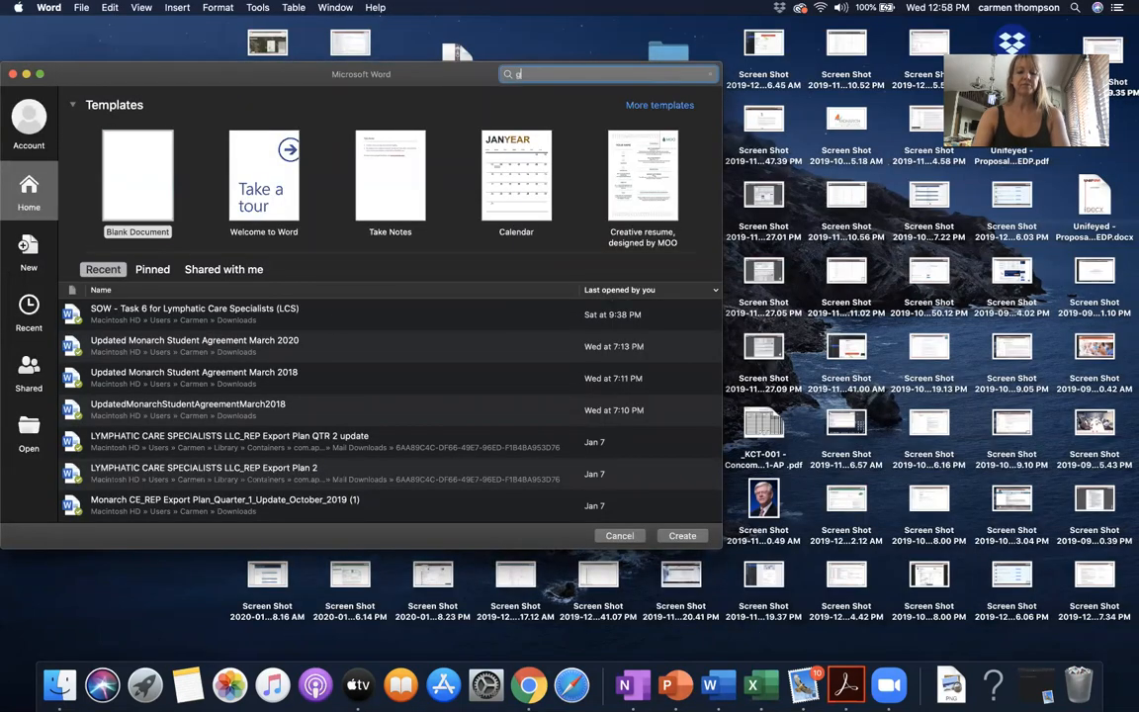
pyautogui.write('enital')
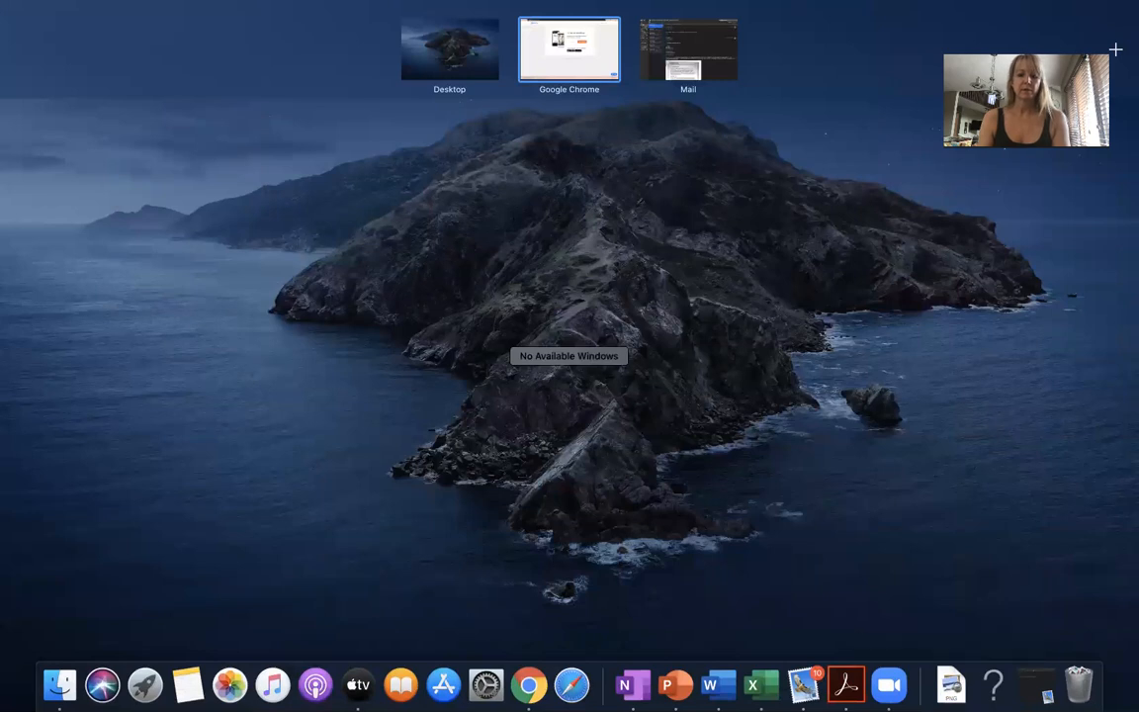
pyautogui.moveTo(60, 684)
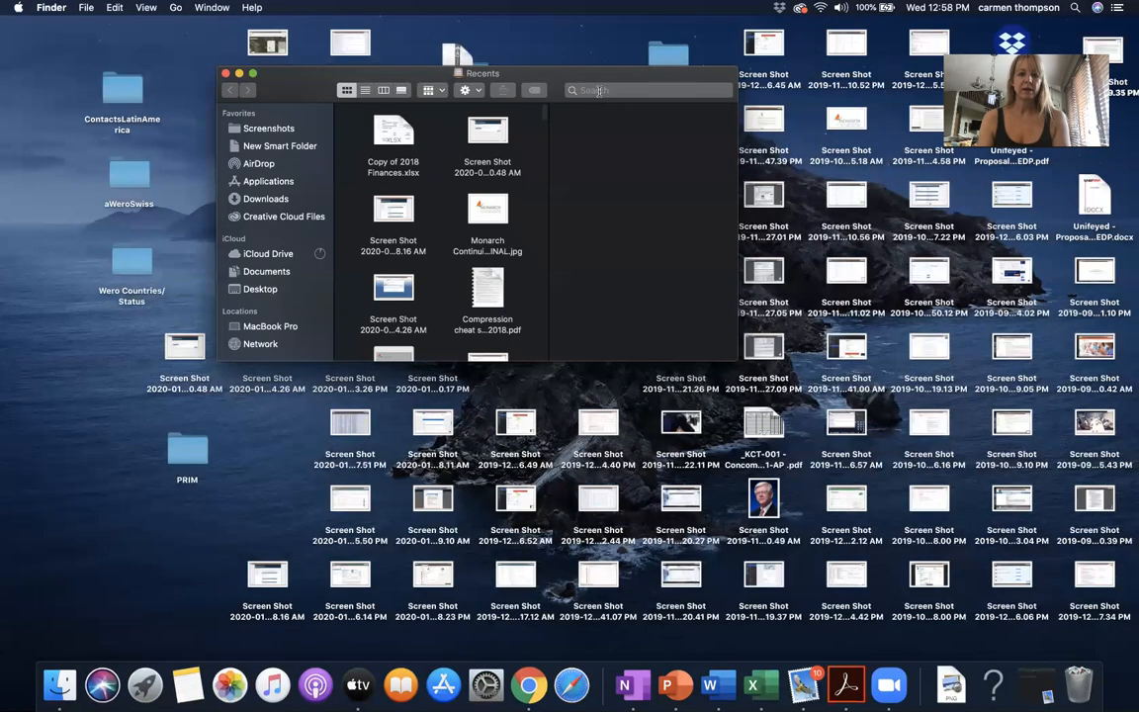
# - Search This Mac in Finder for 'genital trunk' and open the lymphedema tips .docx file
pyautogui.write('genital')
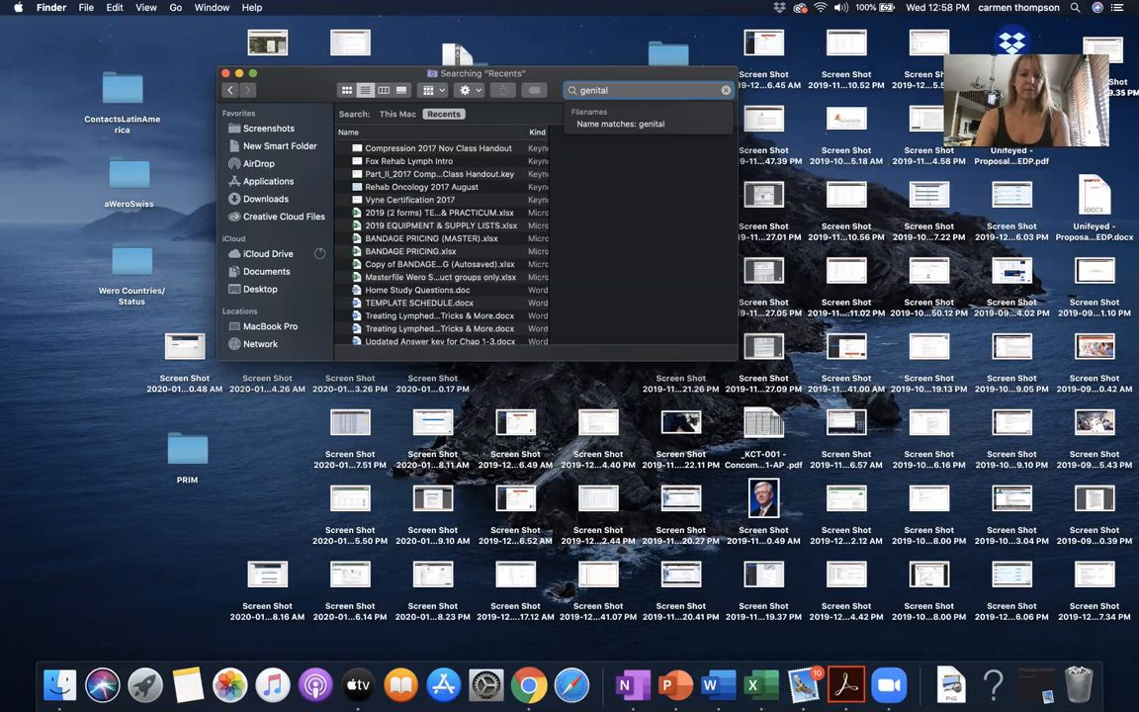
pyautogui.write('trun')
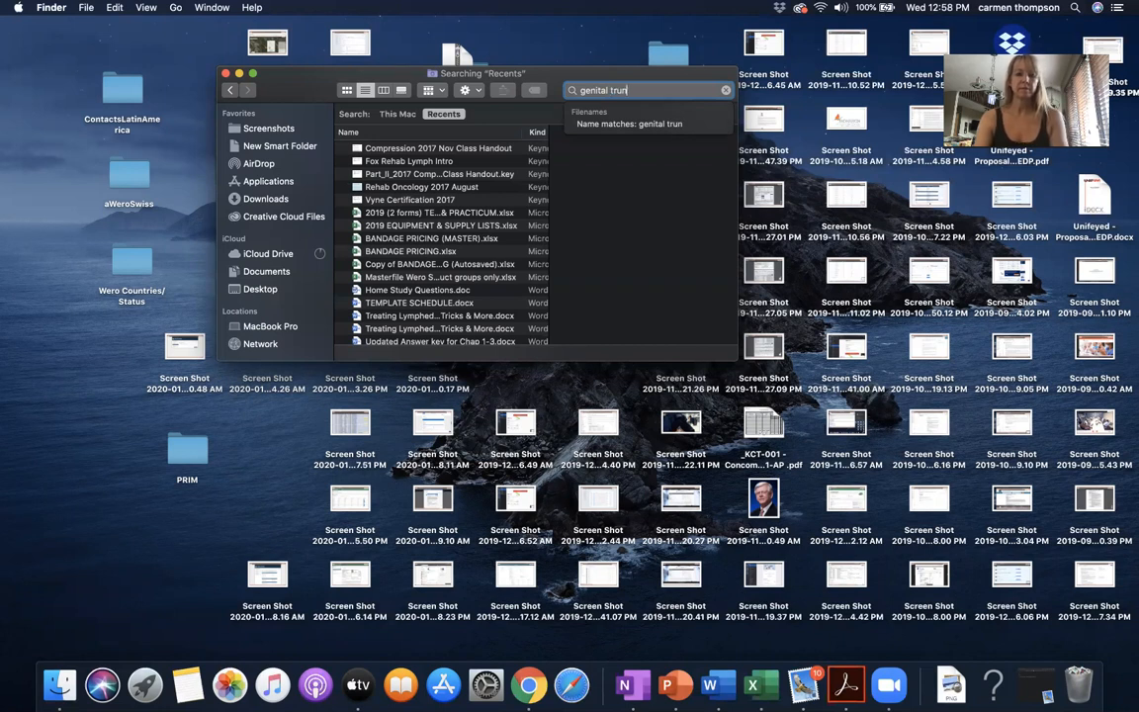
pyautogui.write('k')
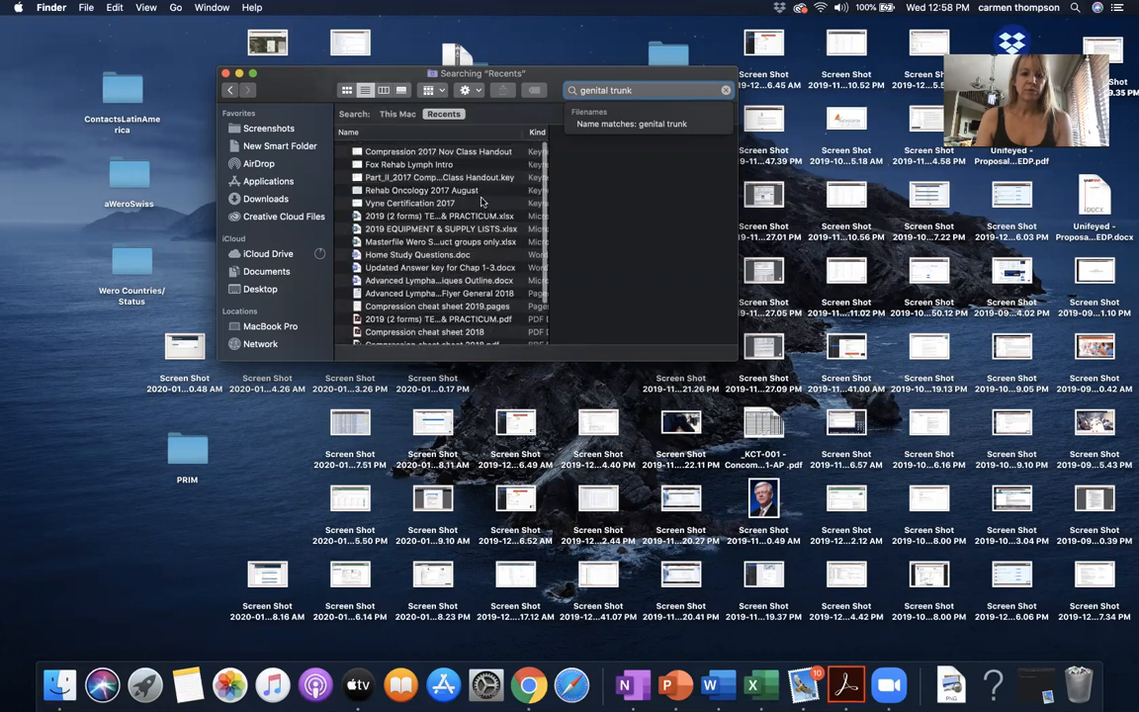
pyautogui.click(398, 113)
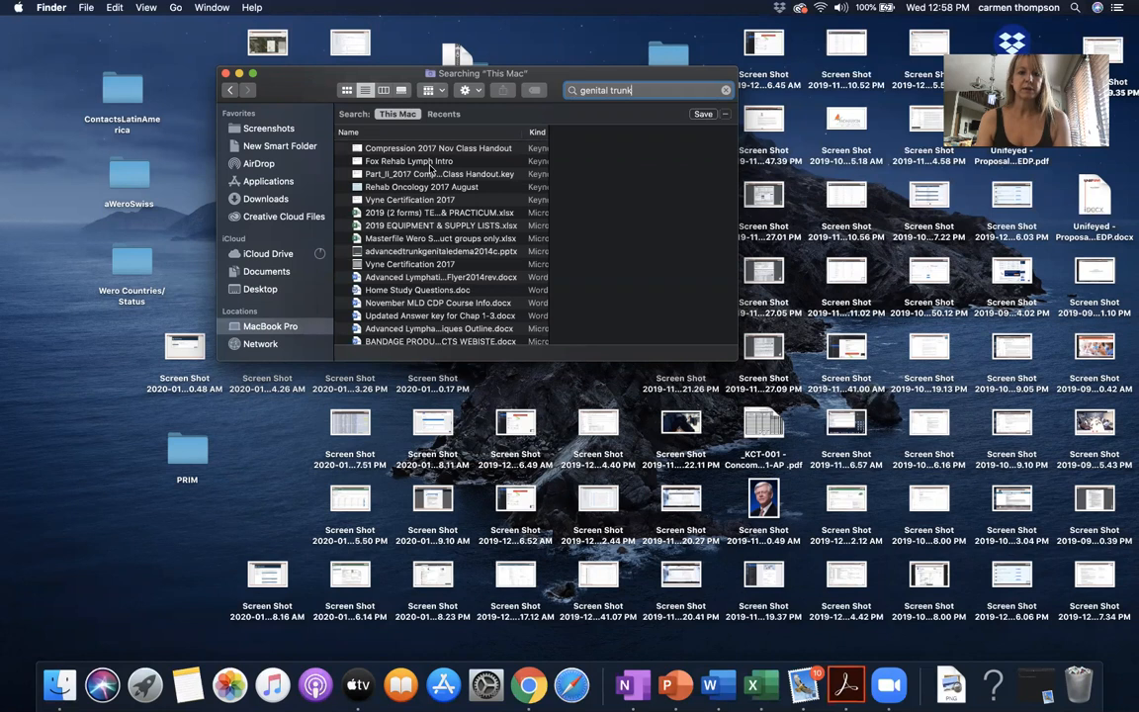
pyautogui.scroll(-3)
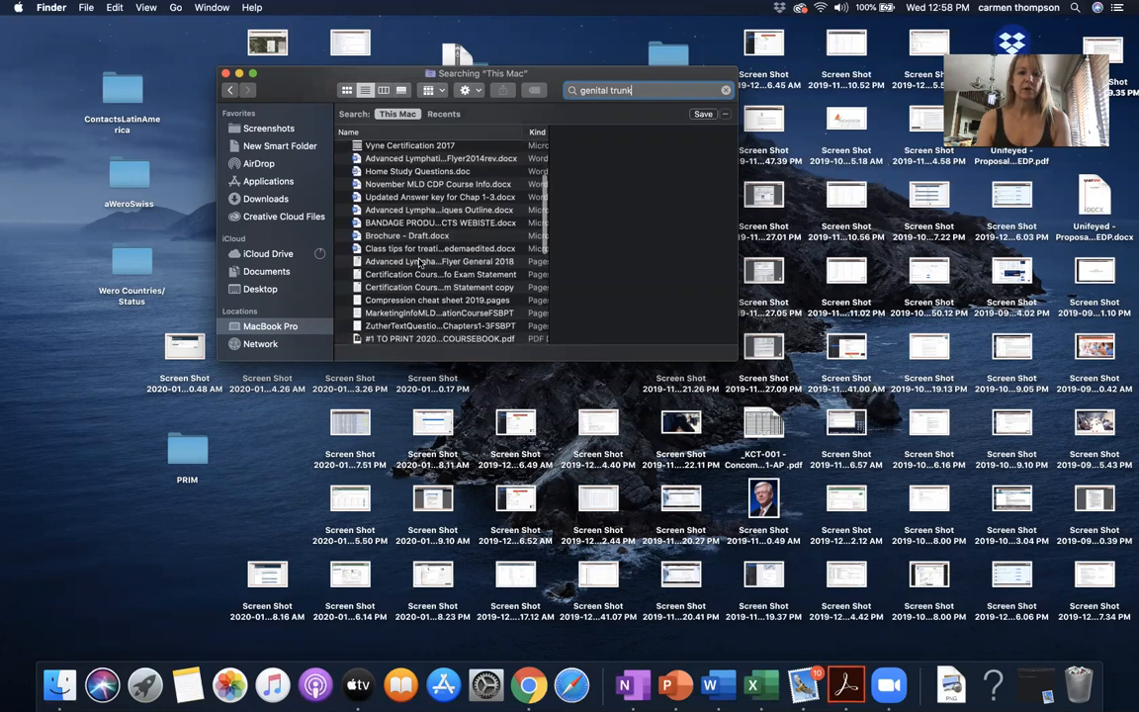
pyautogui.click(439, 249)
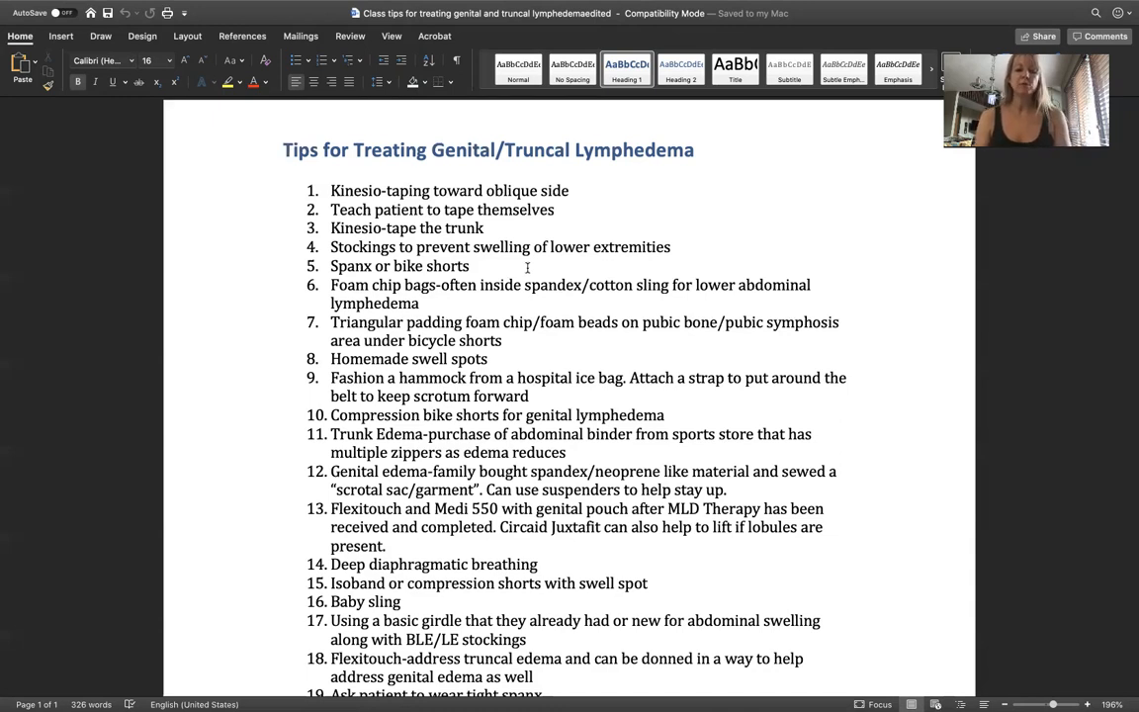
# - Scroll the handout down past the title to show tips through item 22
pyautogui.click(285, 151)
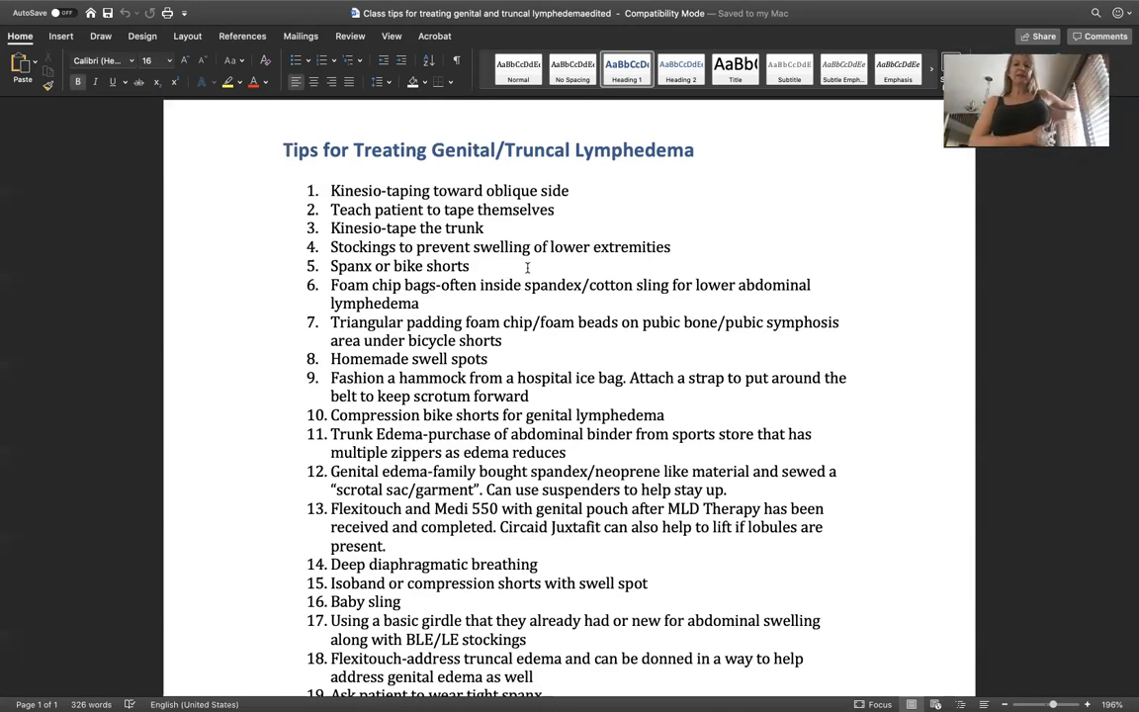
pyautogui.click(285, 151)
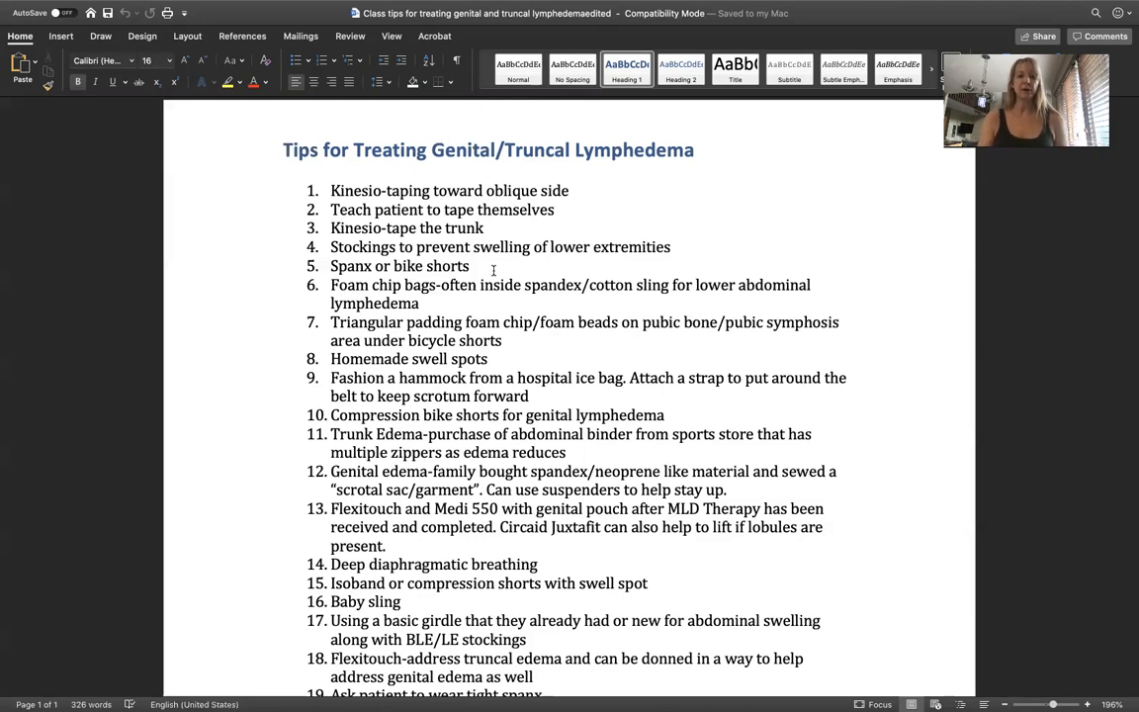
pyautogui.click(285, 150)
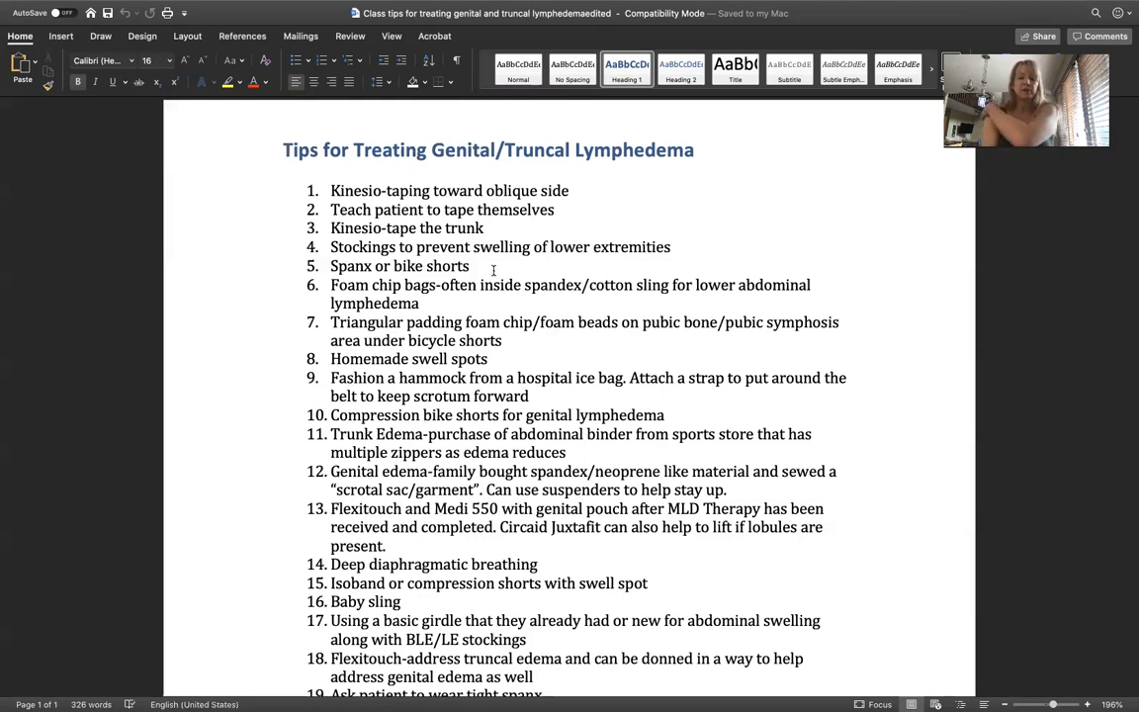
pyautogui.click(284, 150)
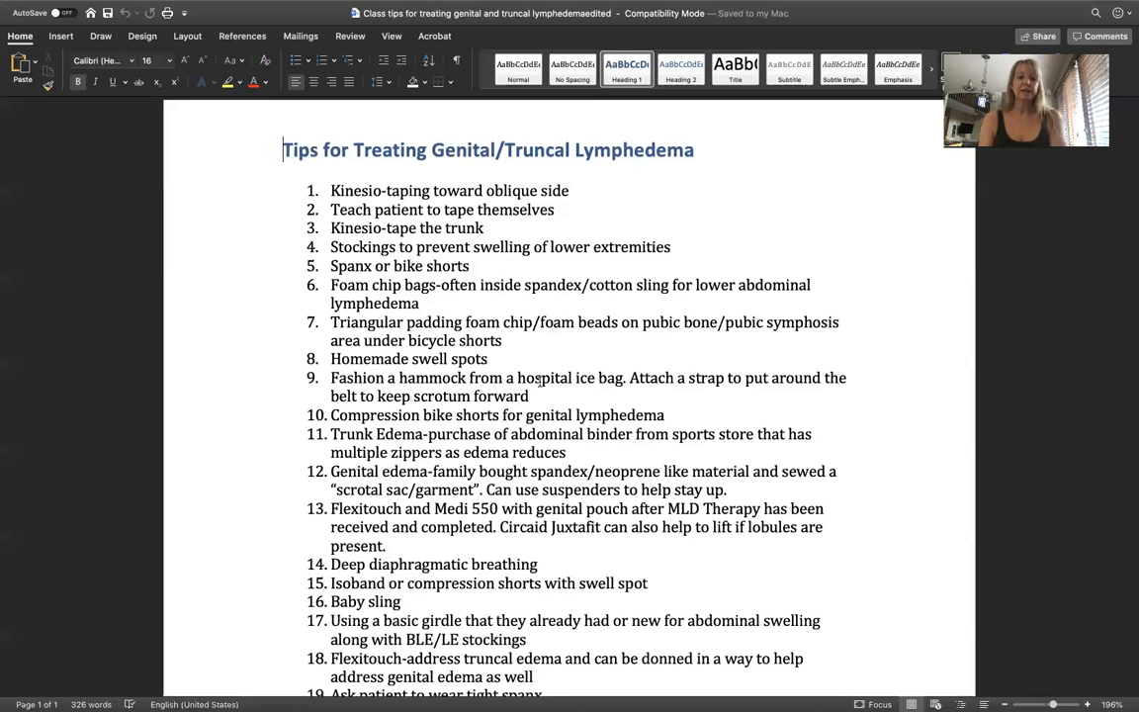
pyautogui.scroll(-3)
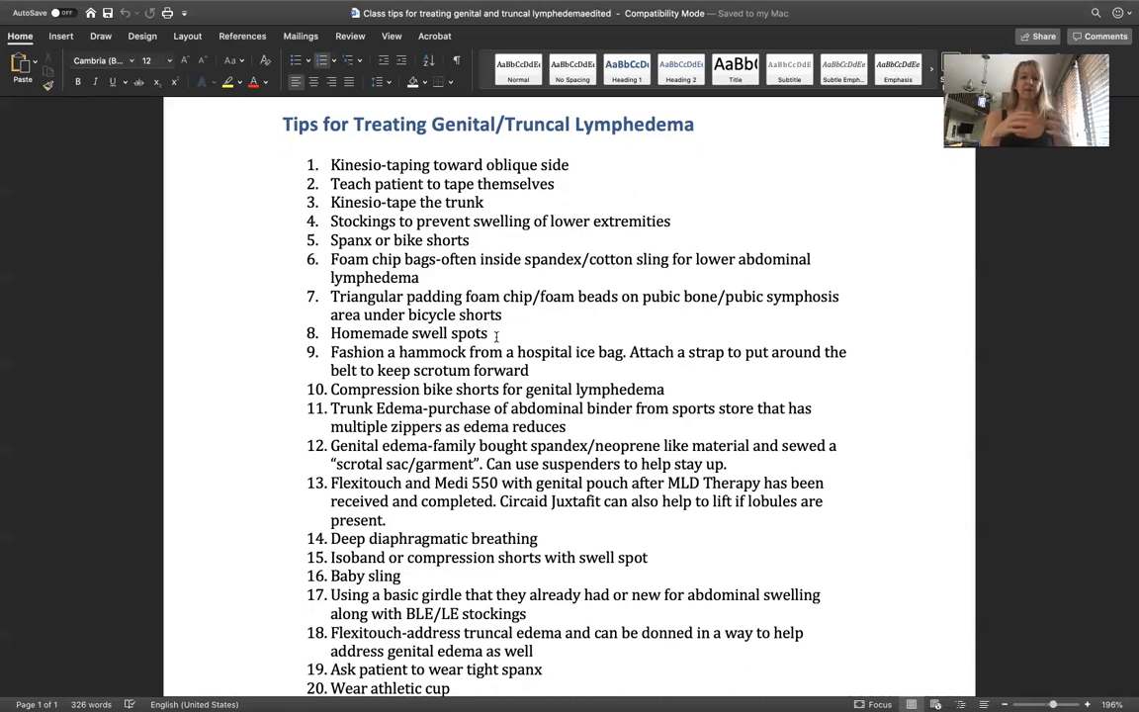
pyautogui.click(491, 332)
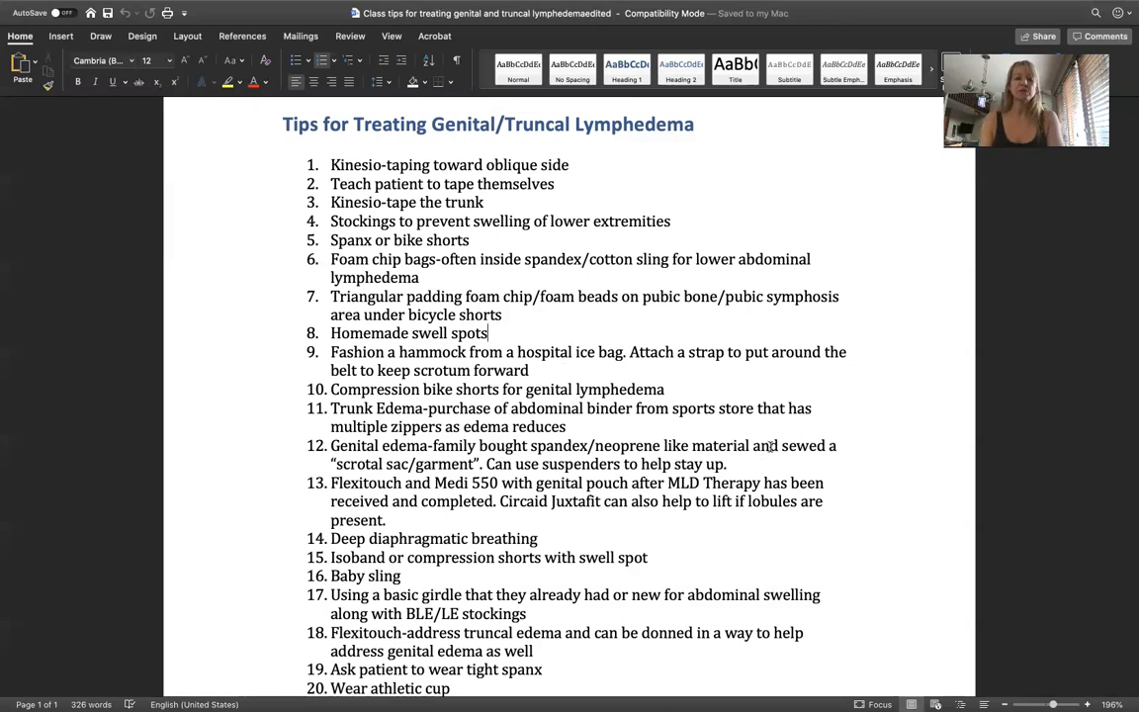
pyautogui.scroll(-3)
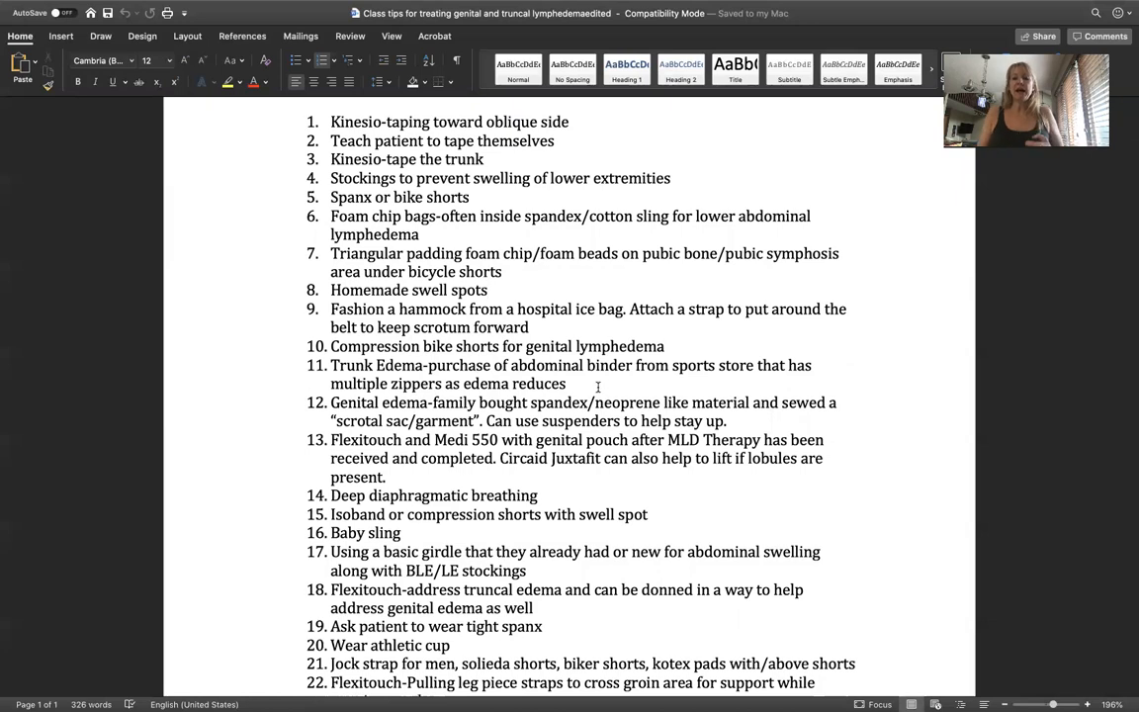
# - Scroll down the tips list to the final item 27 on wavy kinesiotape
pyautogui.click(486, 288)
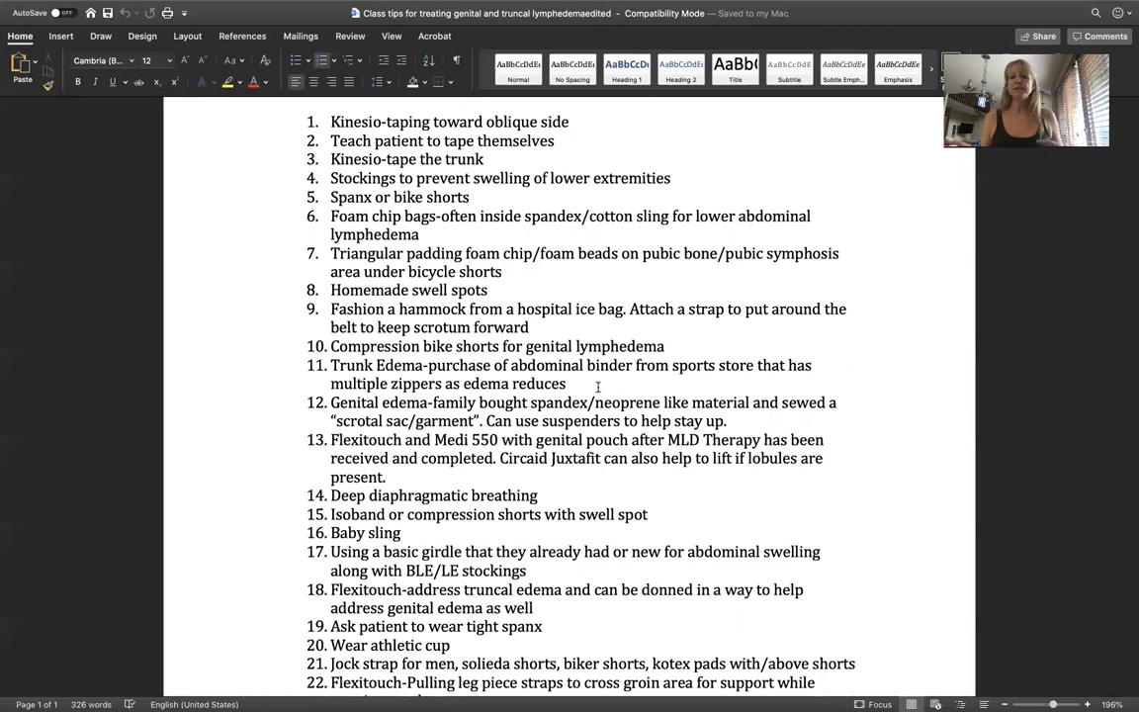
pyautogui.click(486, 289)
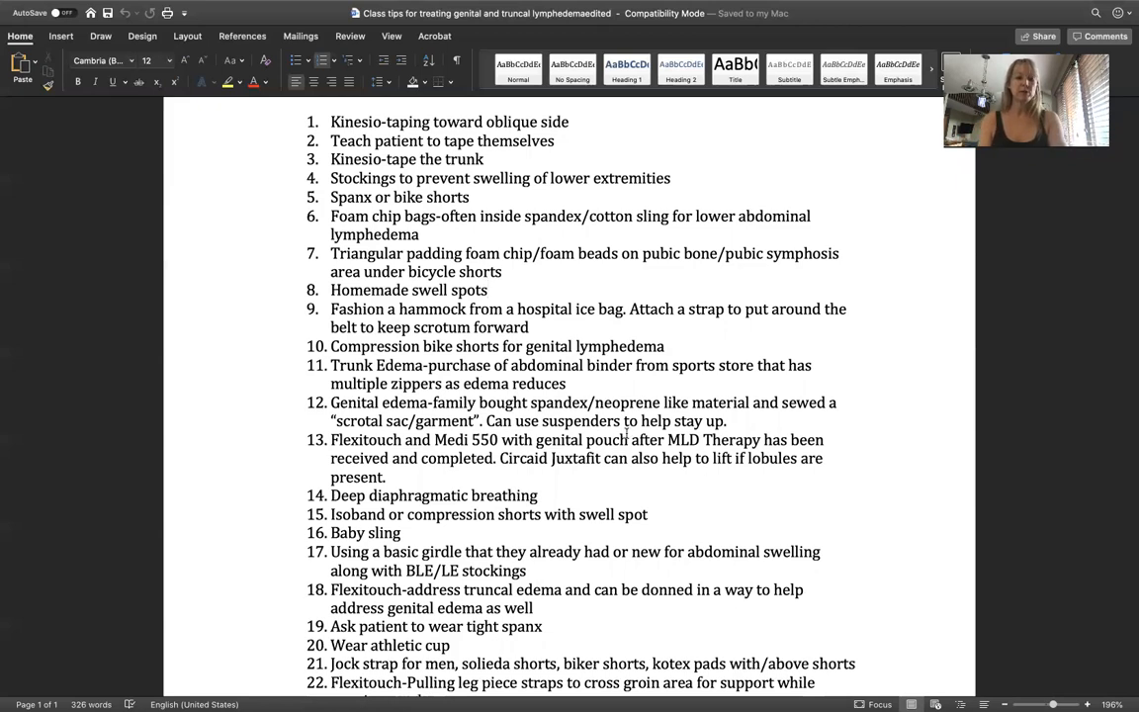
pyautogui.scroll(-3)
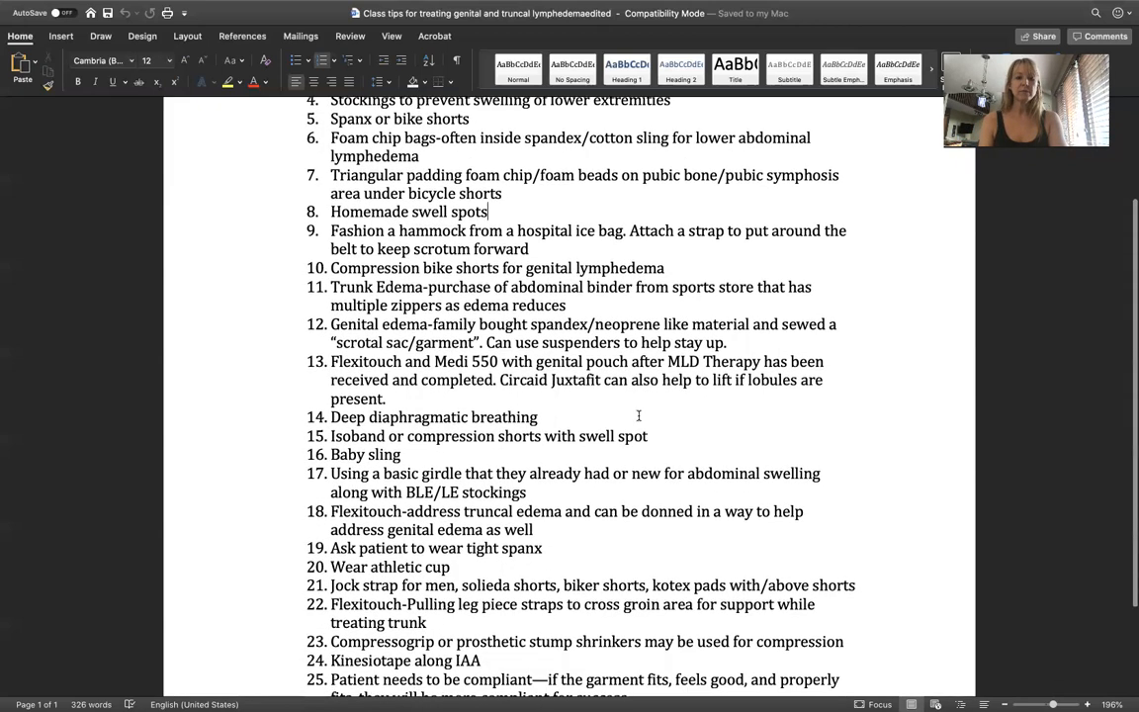
pyautogui.scroll(-3)
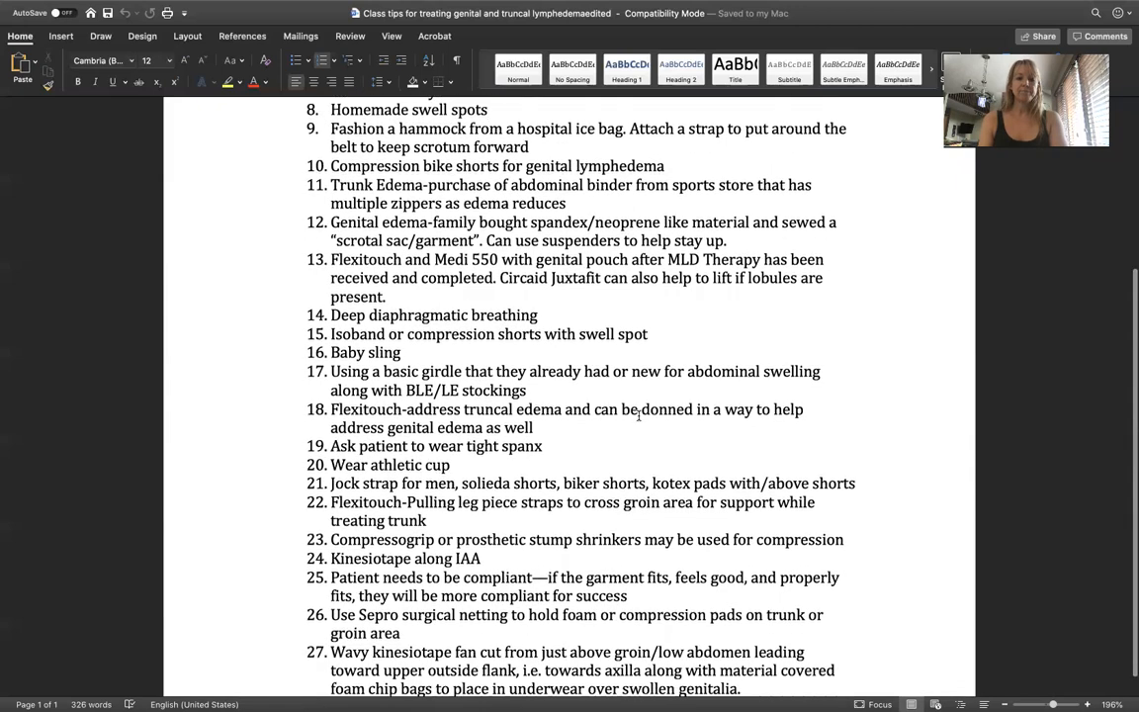
pyautogui.scroll(-3)
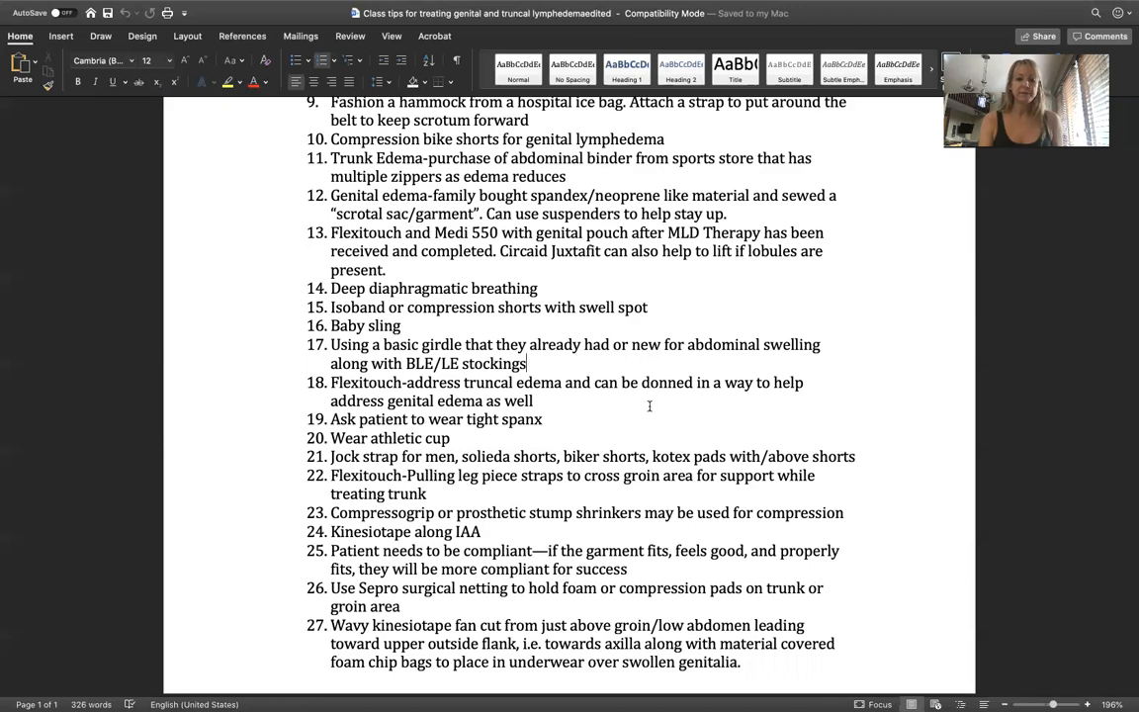
pyautogui.scroll(-3)
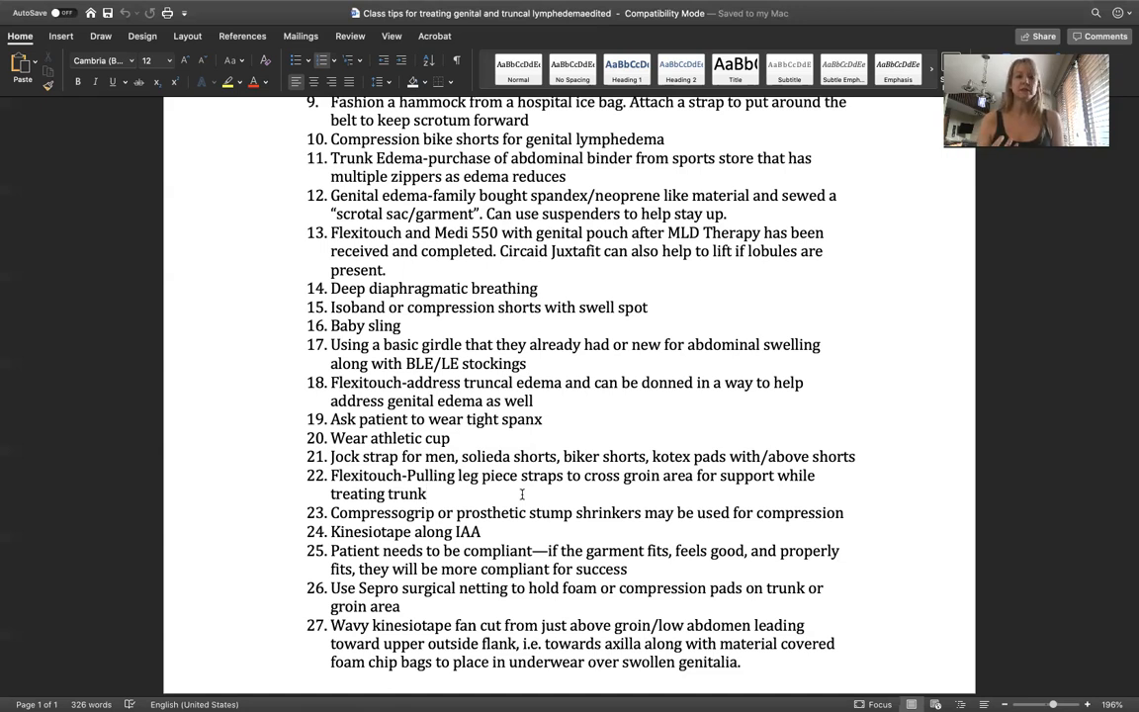
# - Return to the document's title and first tips at the top
pyautogui.click(427, 494)
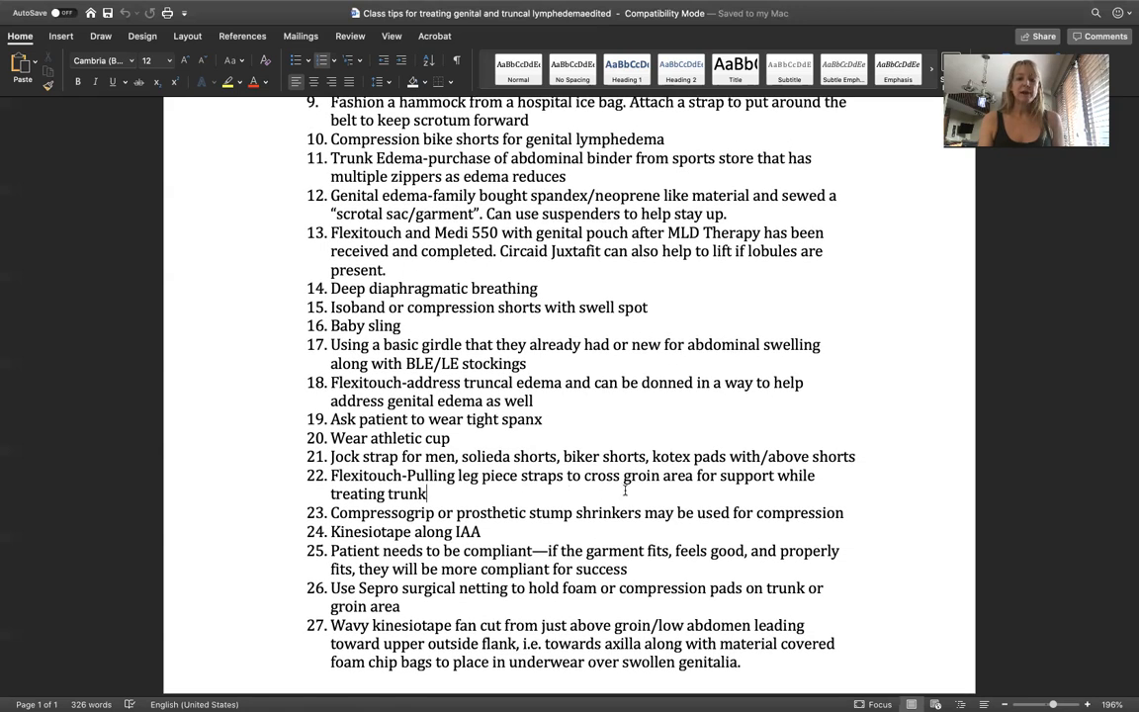
pyautogui.moveTo(538, 498)
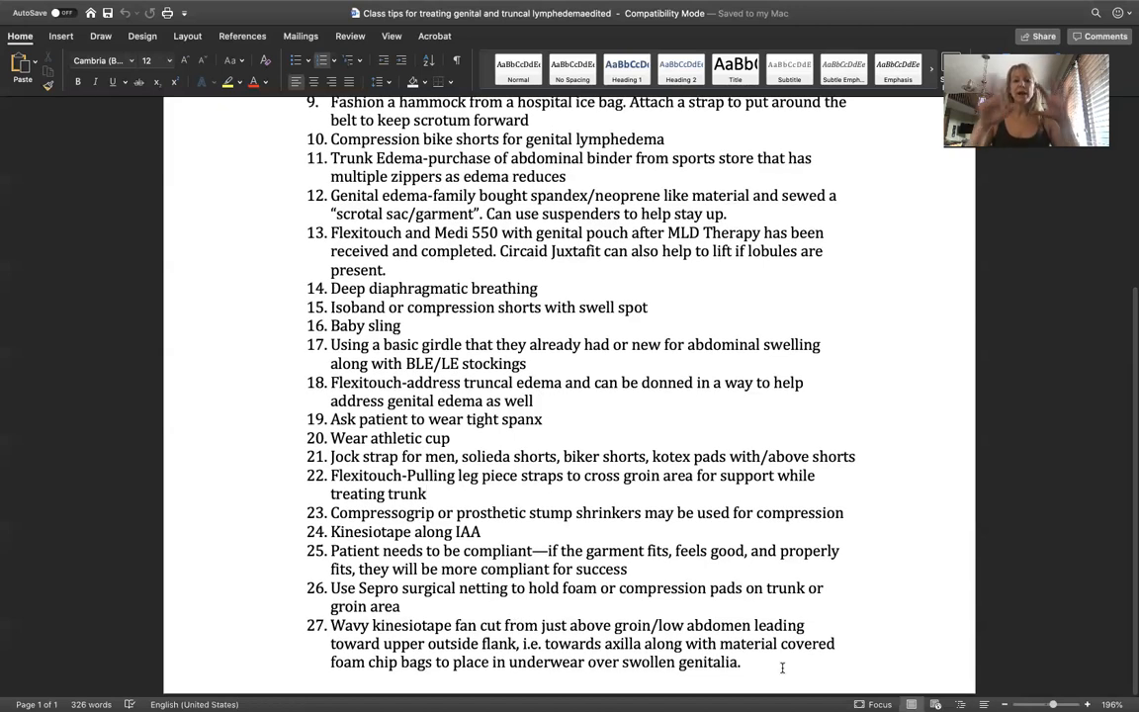
pyautogui.click(427, 495)
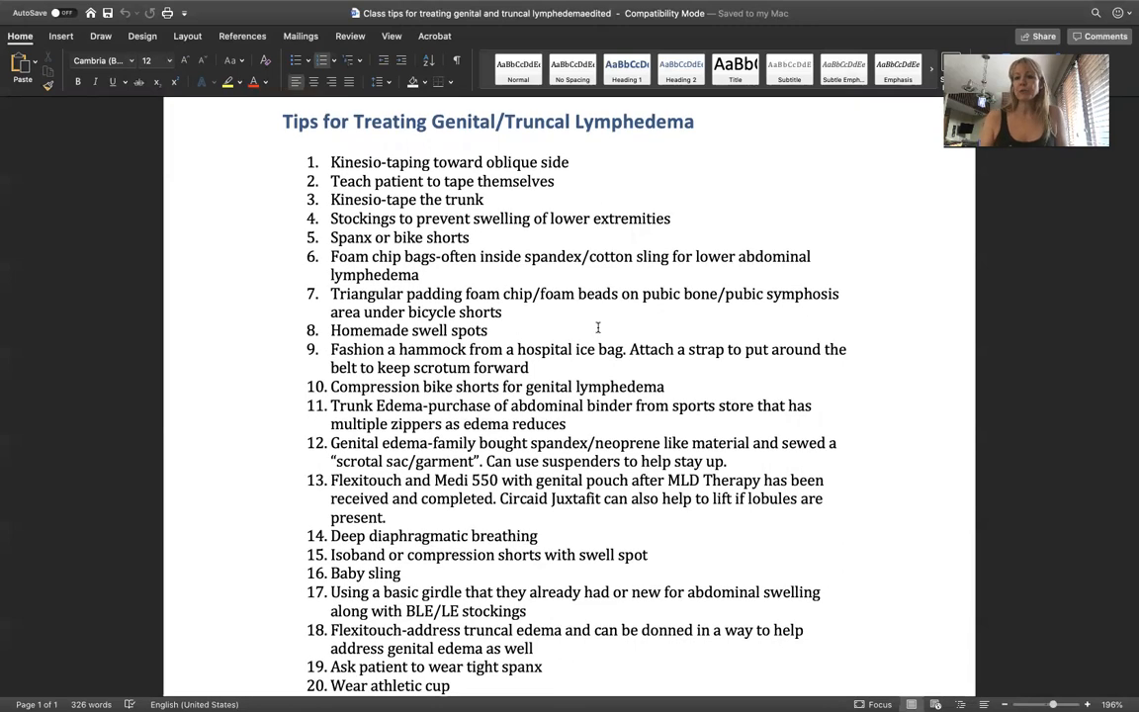
pyautogui.moveTo(652, 340)
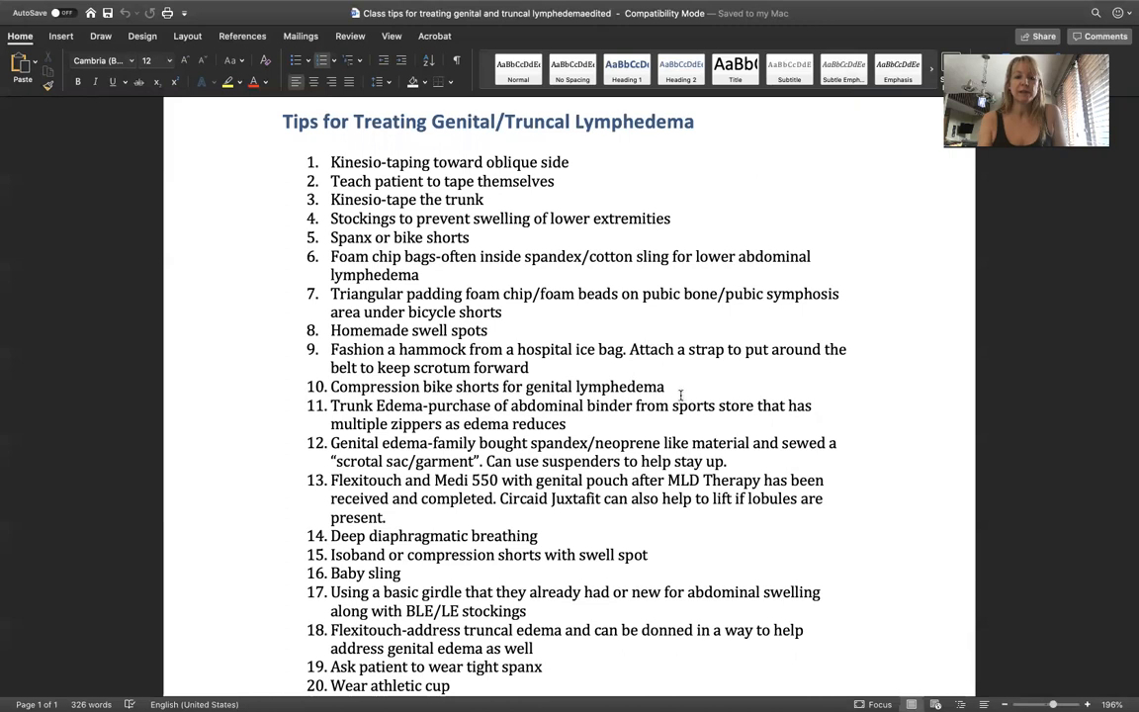
pyautogui.moveTo(767, 457)
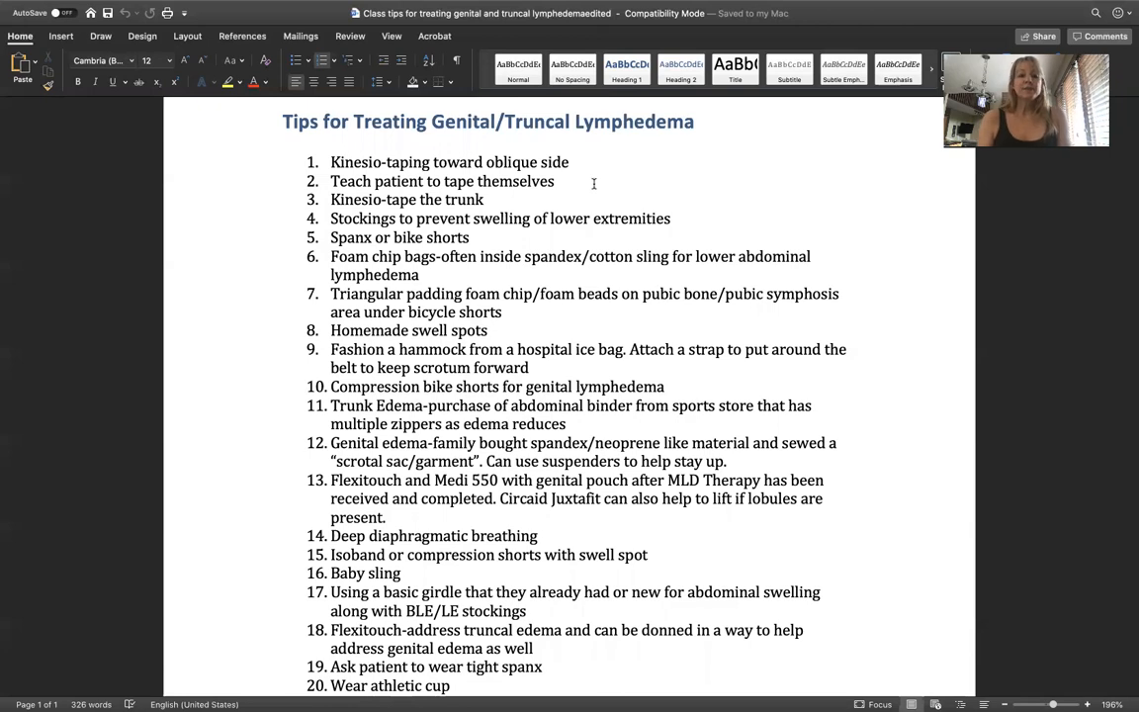
pyautogui.moveTo(825, 236)
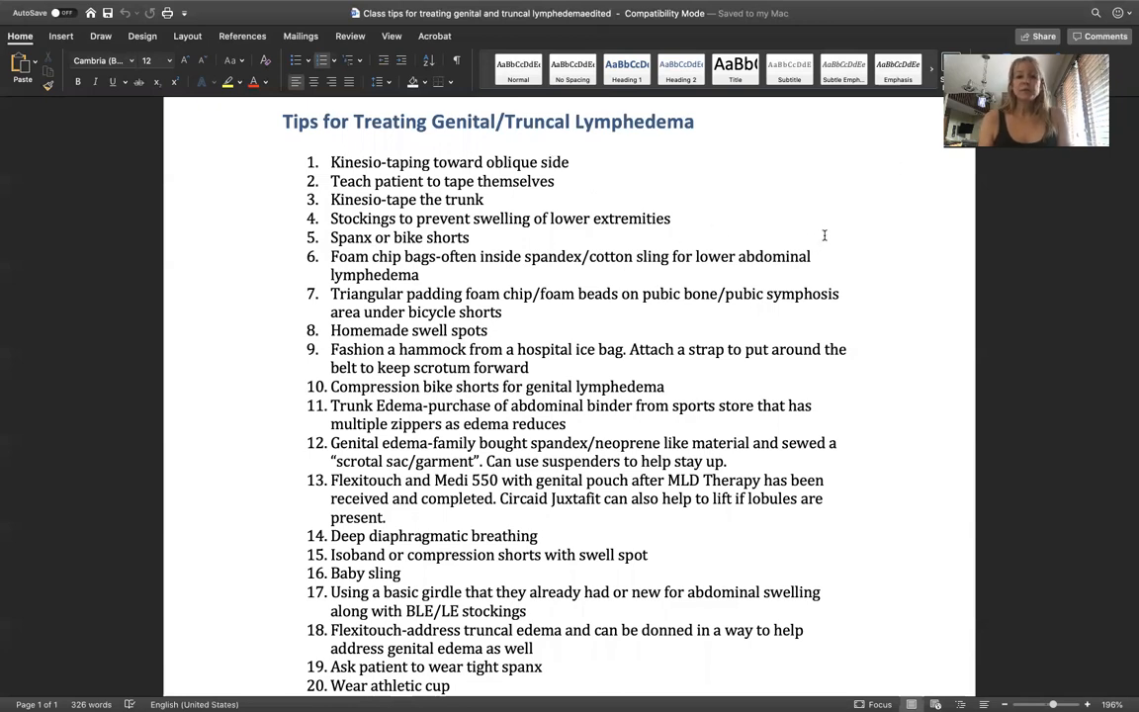
pyautogui.moveTo(561, 524)
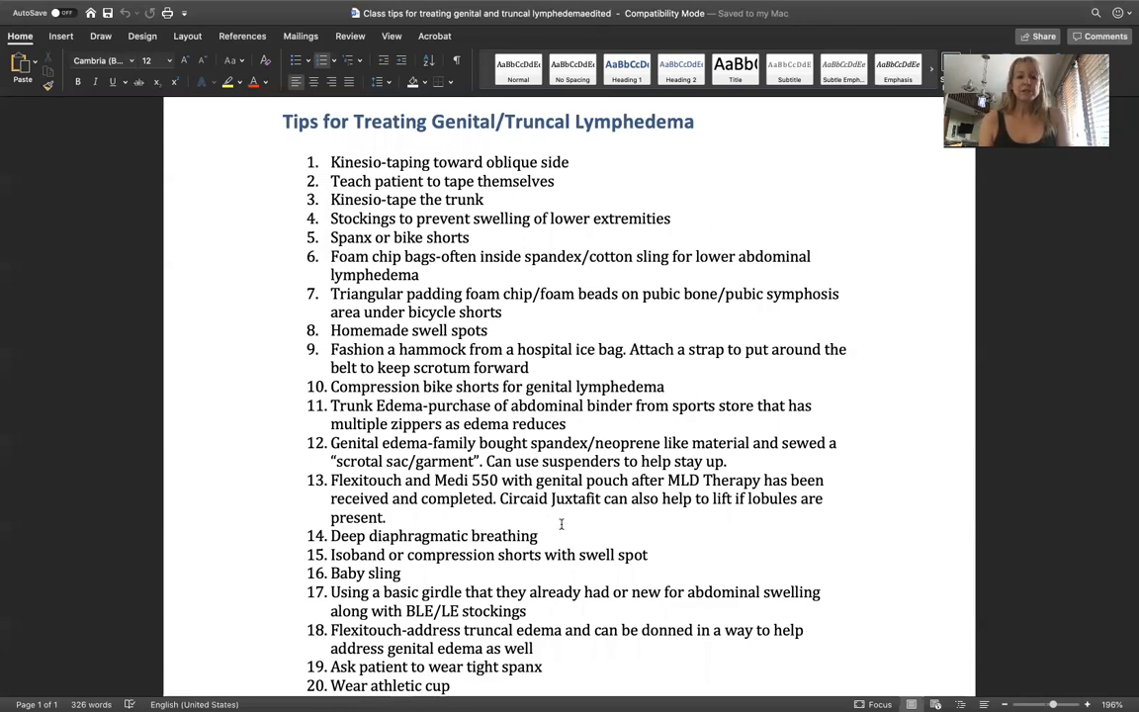
# - Scroll down from the title to show tips through item 26 on Sepro surgical netting
pyautogui.scroll(-3)
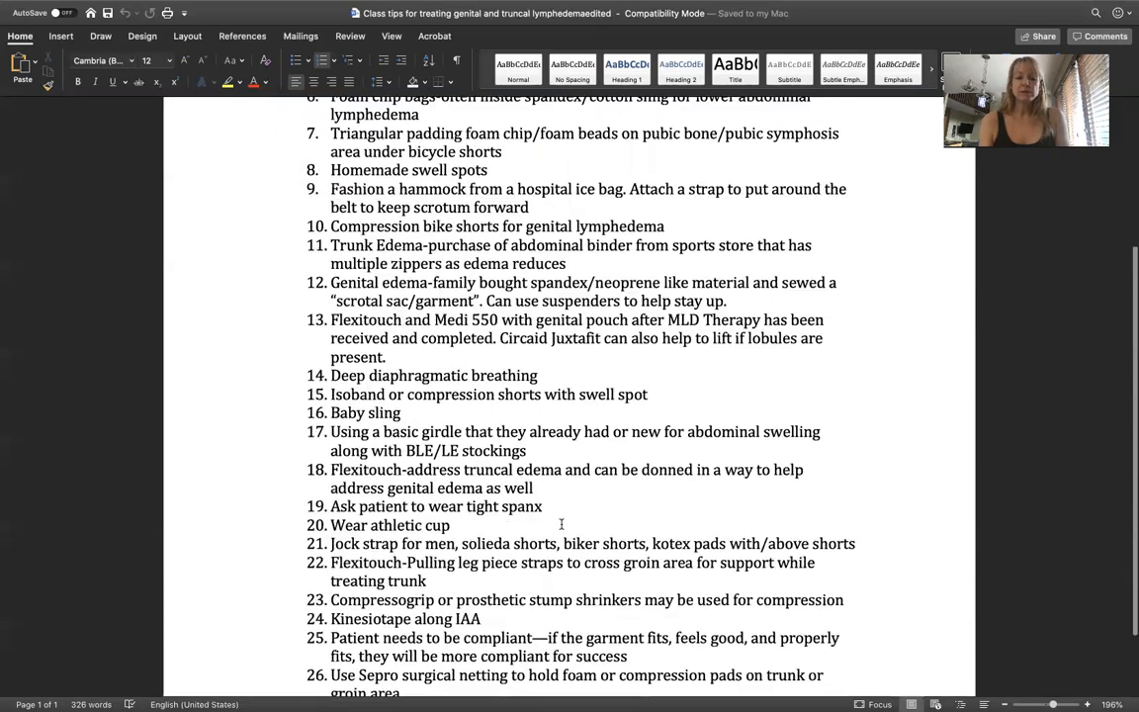